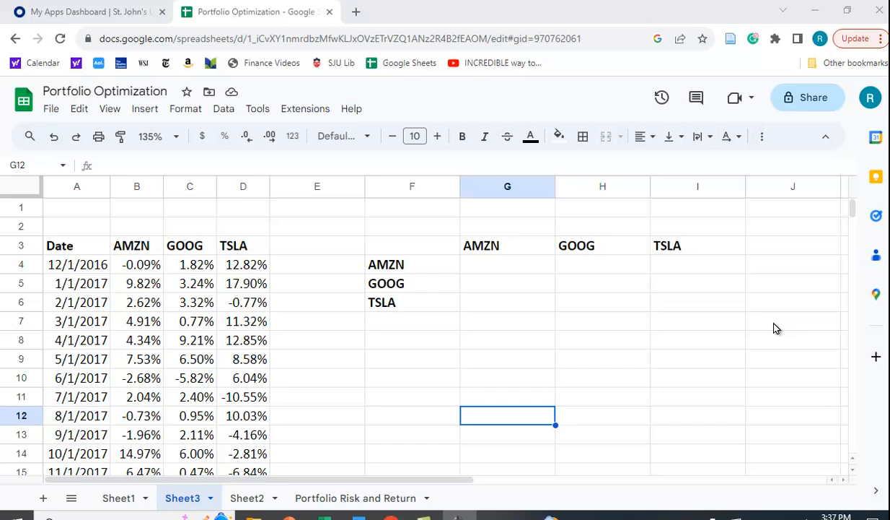
mouse_move(118, 256)
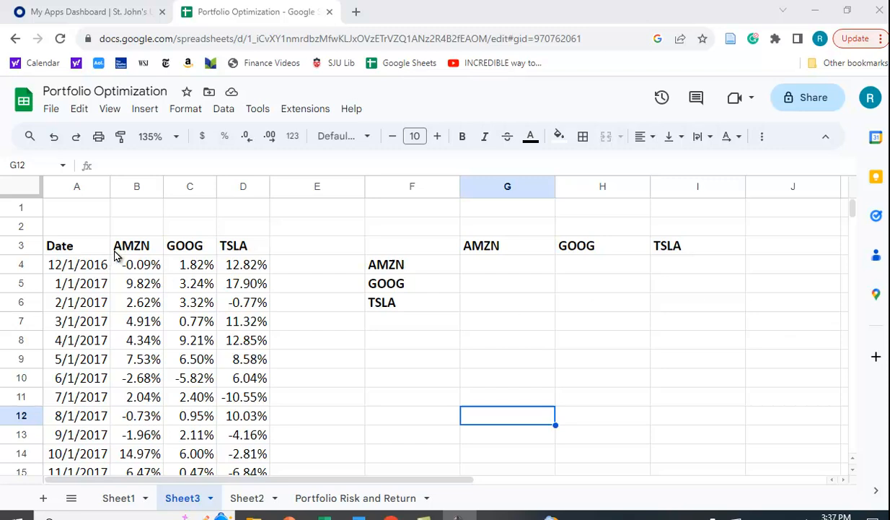
mouse_move(156, 264)
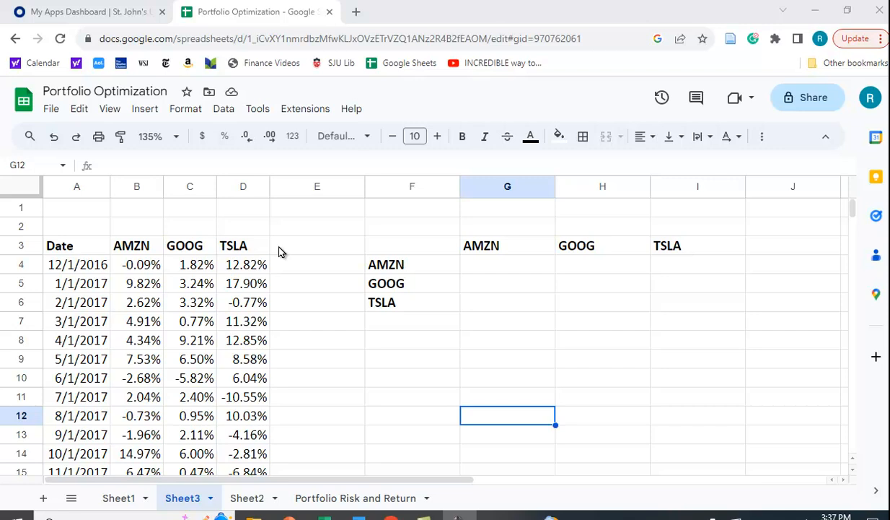
mouse_move(345, 248)
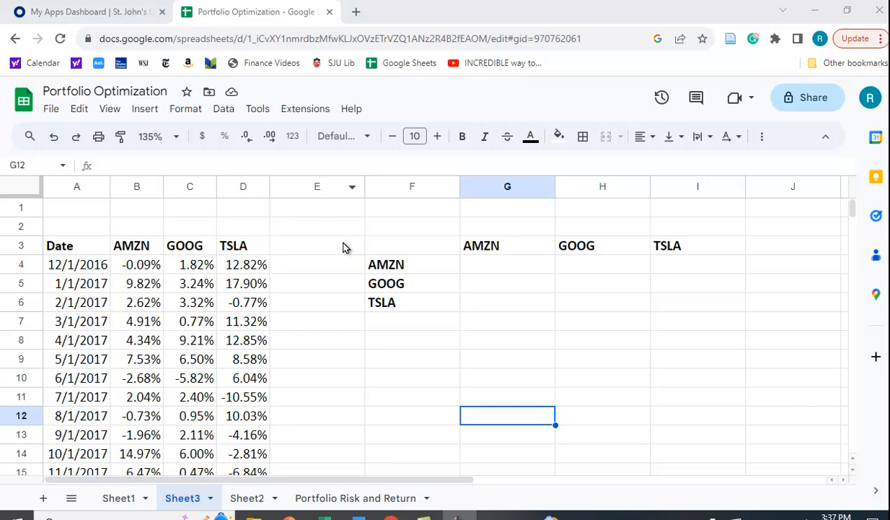
mouse_move(485, 270)
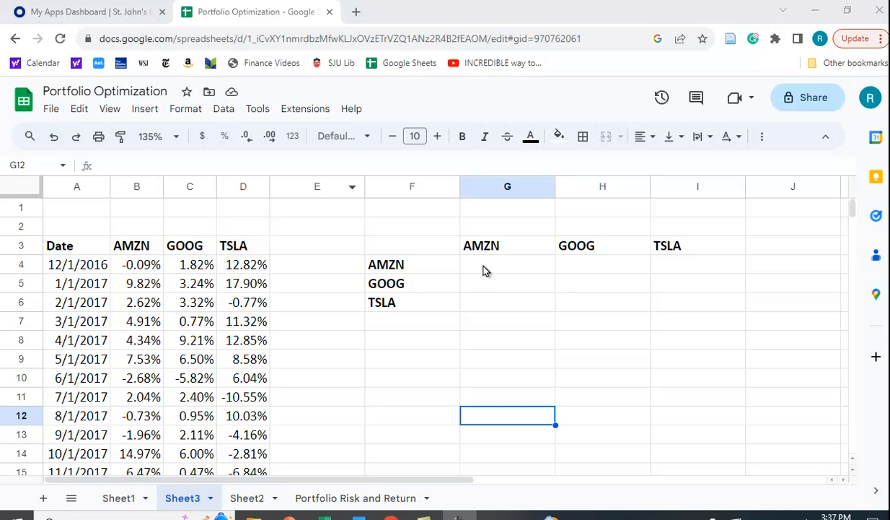
mouse_move(664, 312)
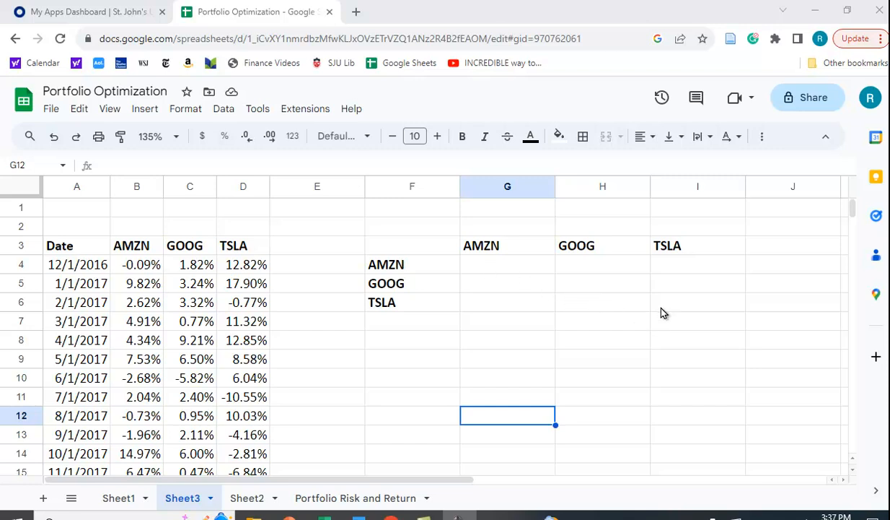
mouse_move(402, 275)
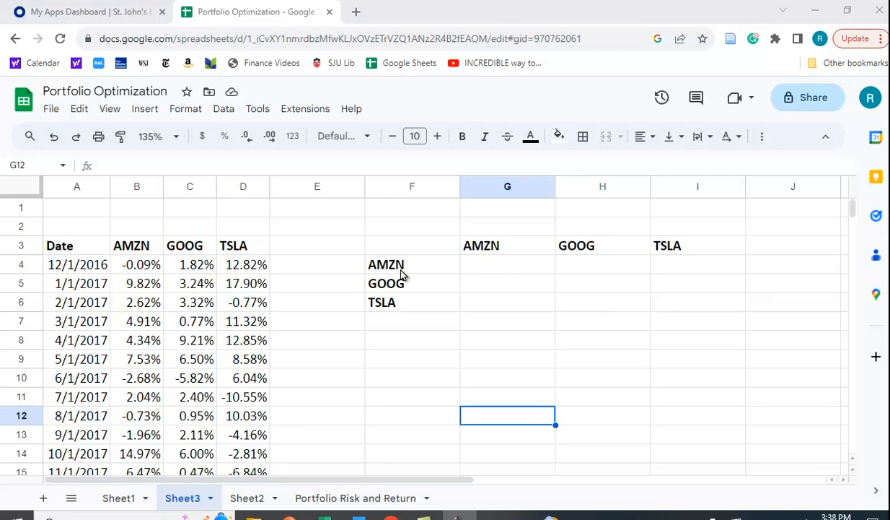
mouse_move(498, 273)
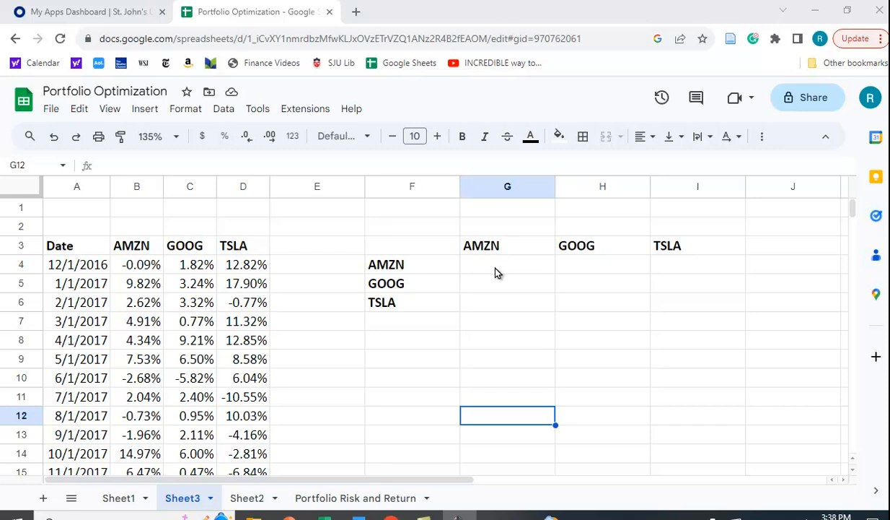
mouse_move(413, 296)
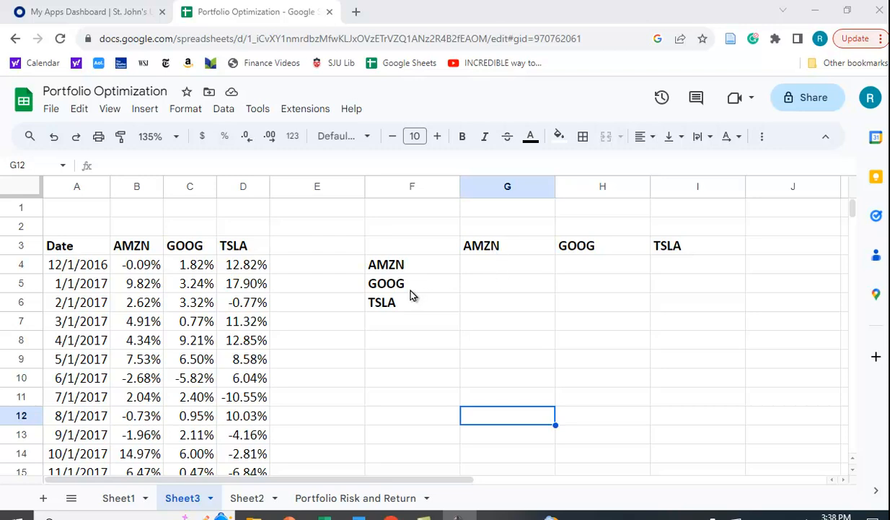
mouse_move(601, 299)
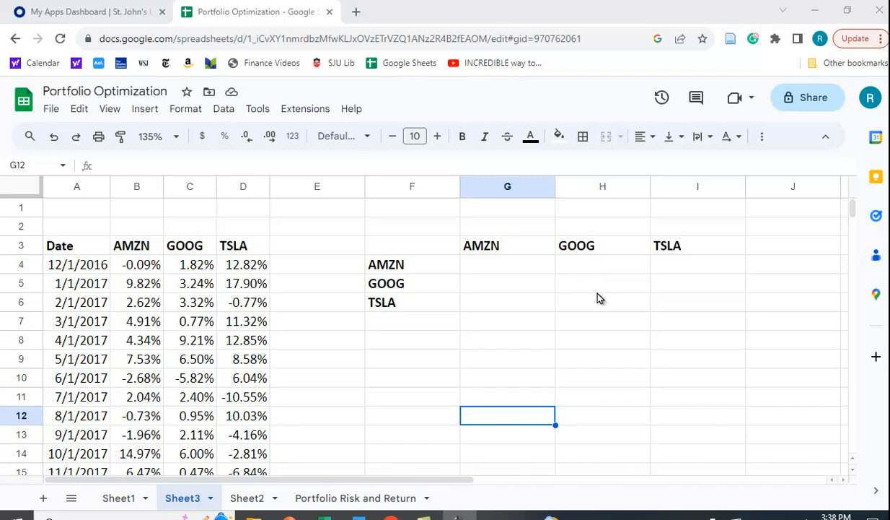
mouse_move(460, 322)
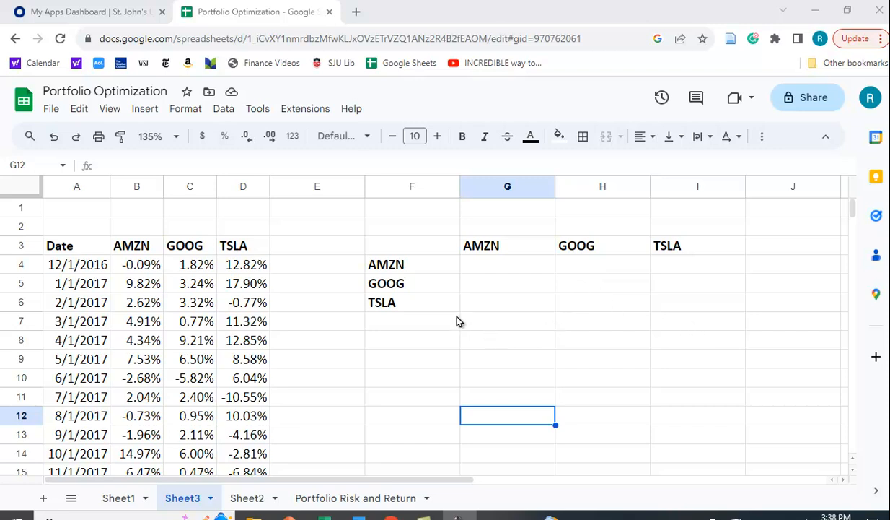
mouse_move(484, 296)
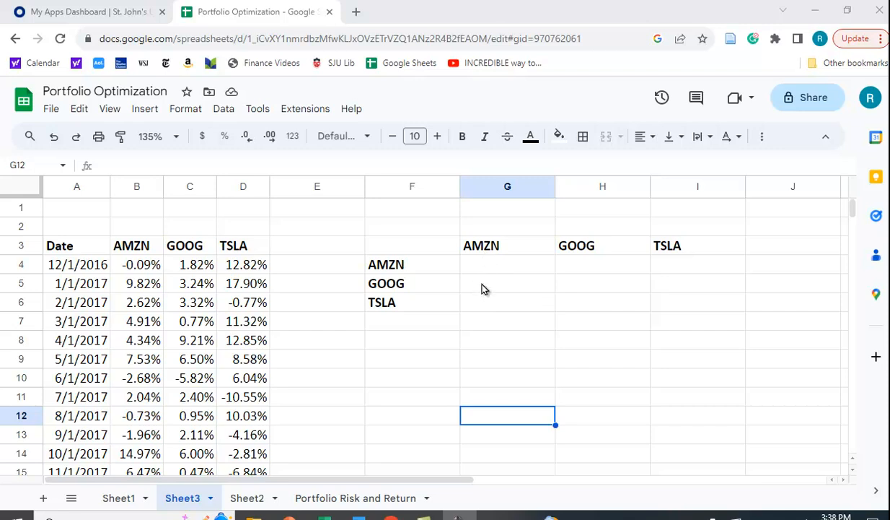
mouse_move(491, 295)
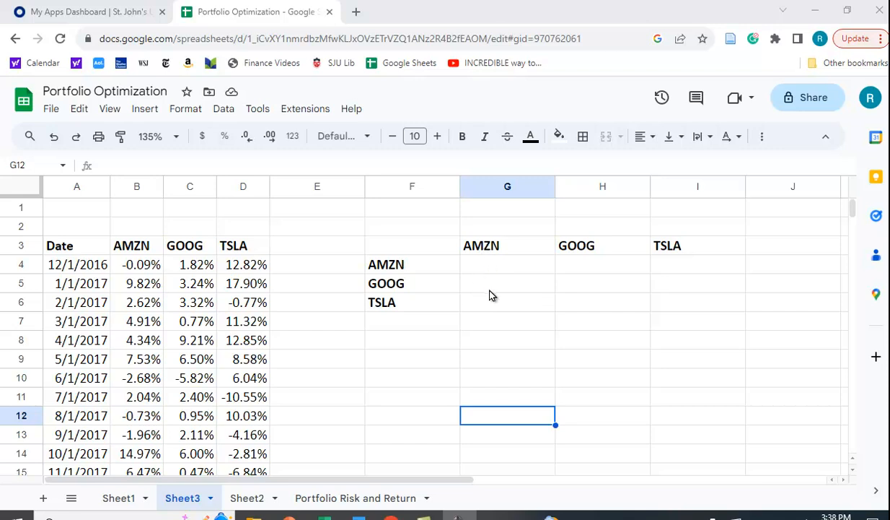
mouse_move(487, 256)
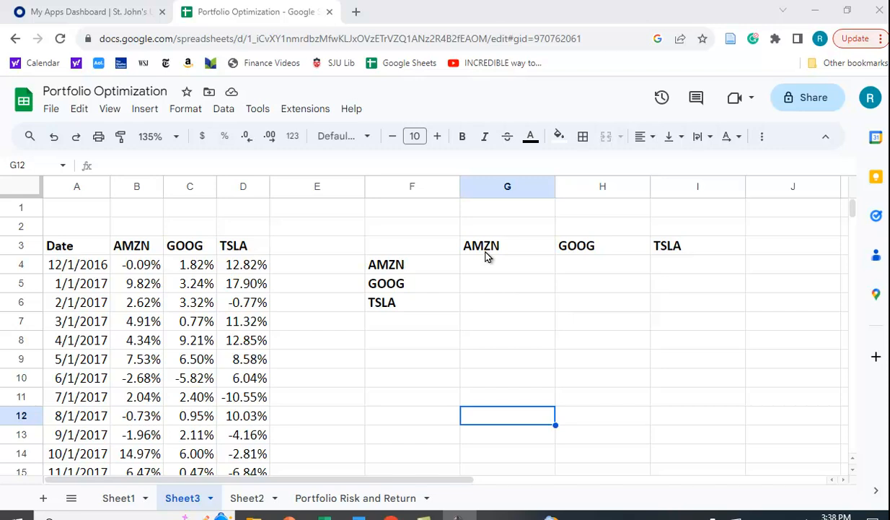
mouse_move(476, 317)
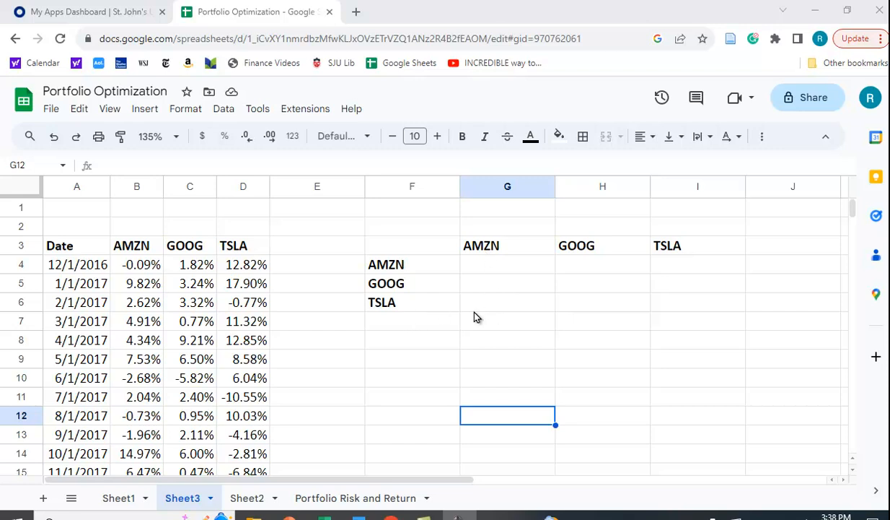
mouse_move(336, 345)
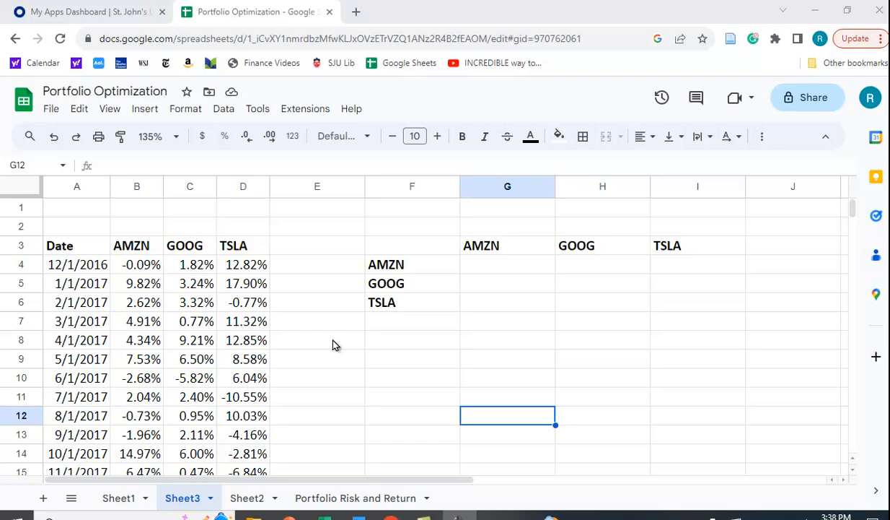
mouse_move(462, 291)
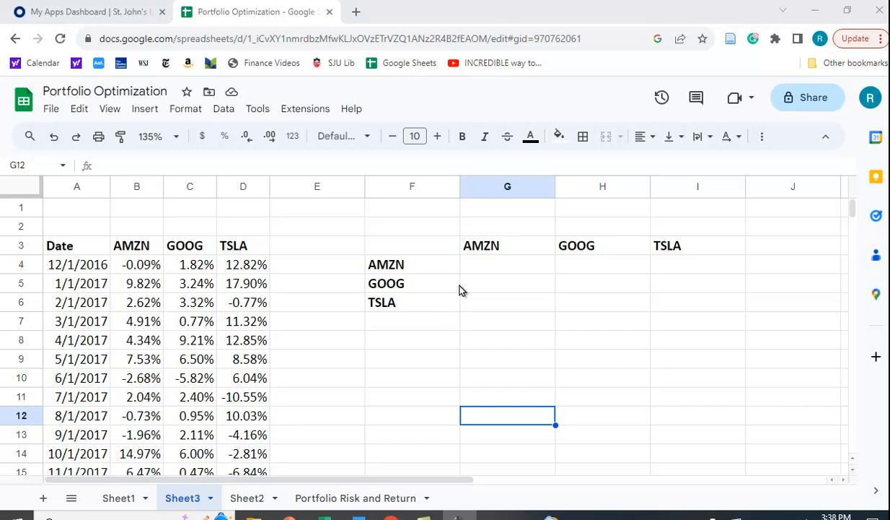
mouse_move(470, 269)
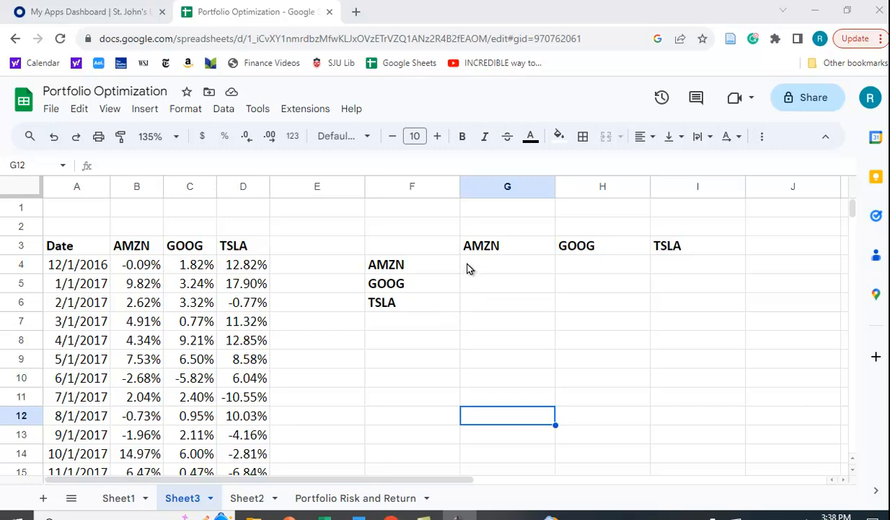
mouse_move(475, 264)
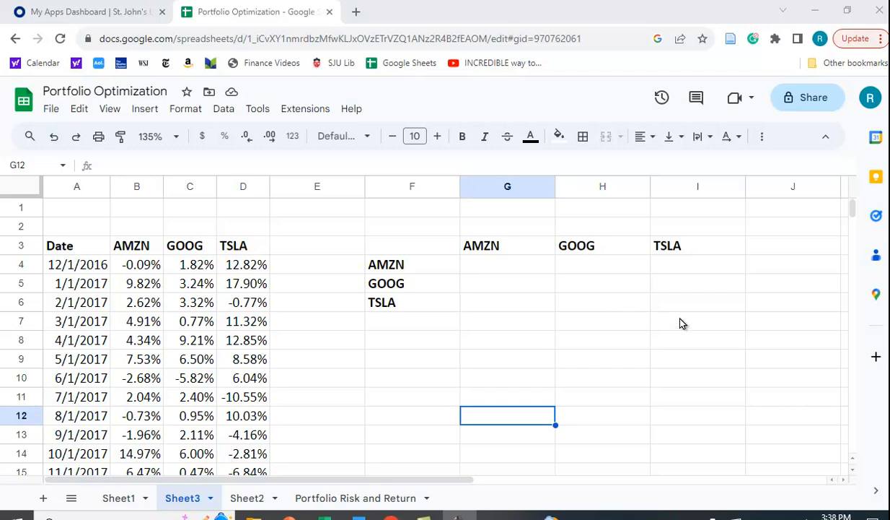
mouse_move(491, 296)
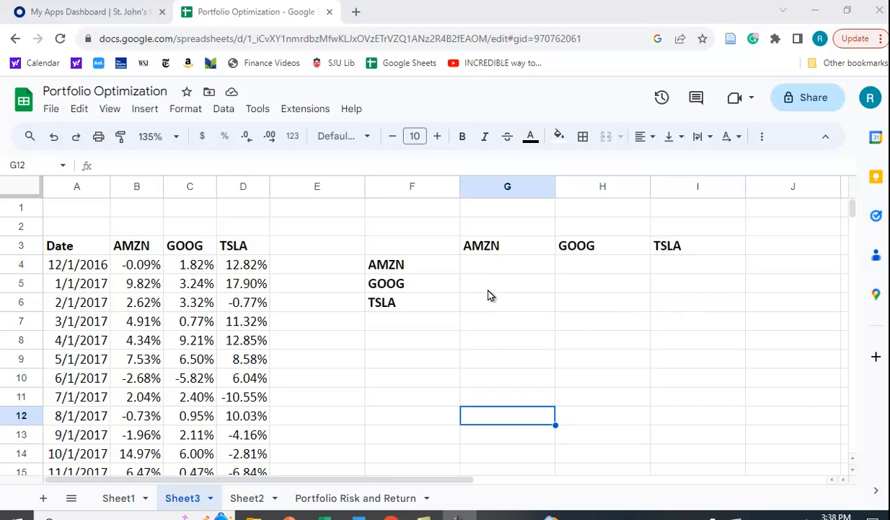
mouse_move(563, 282)
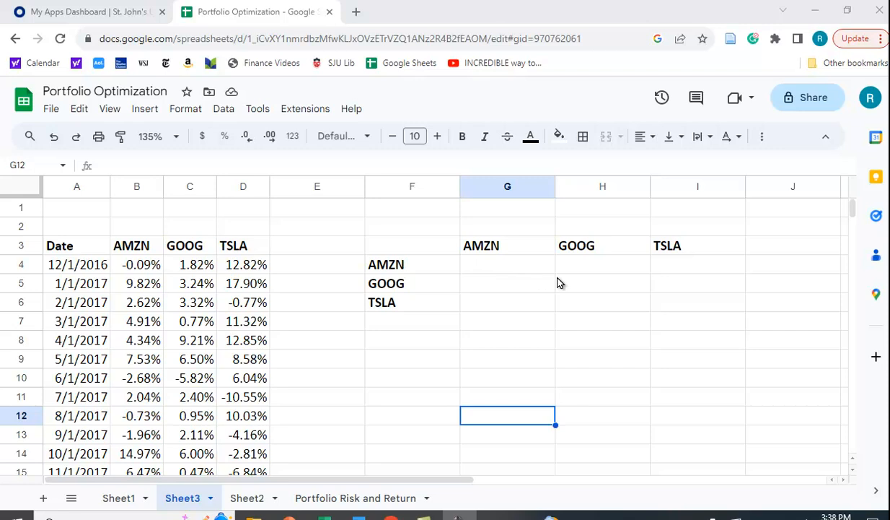
mouse_move(482, 318)
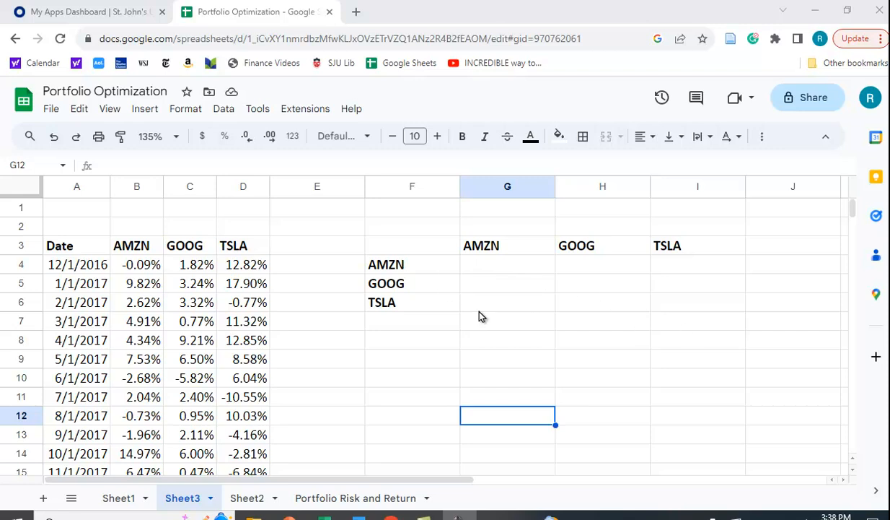
mouse_move(503, 301)
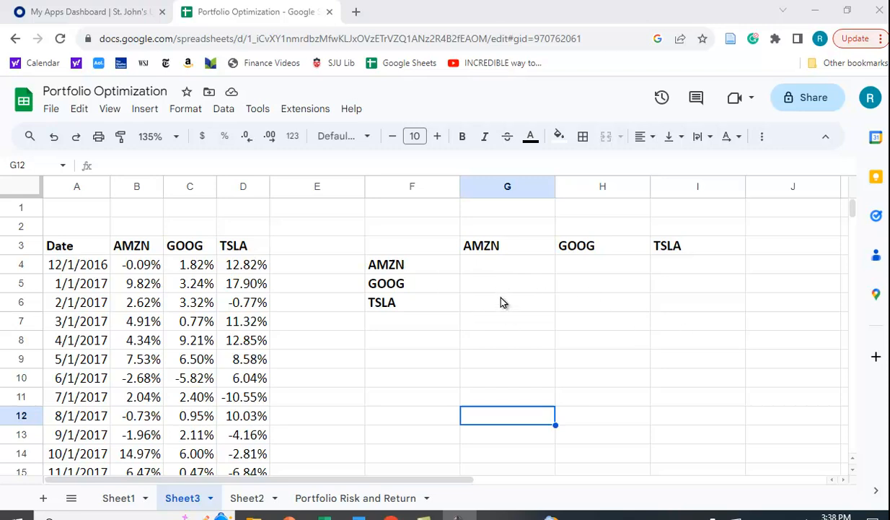
mouse_move(496, 297)
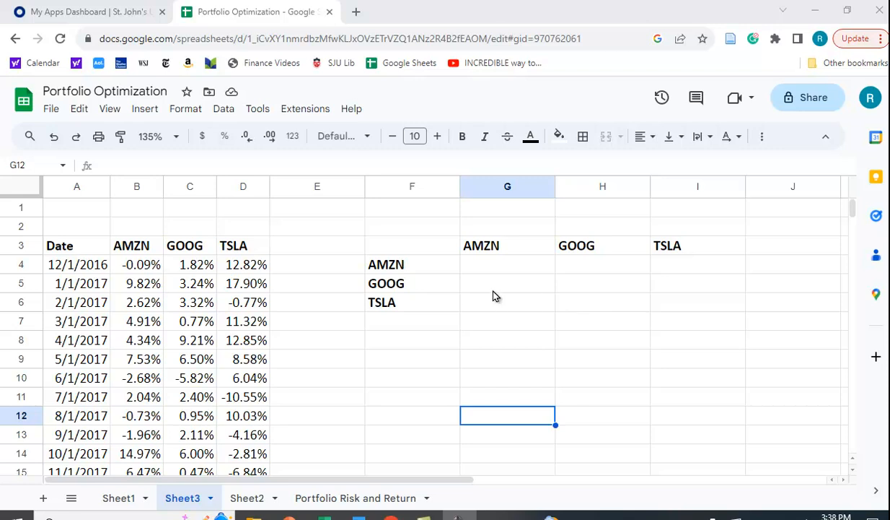
mouse_move(486, 316)
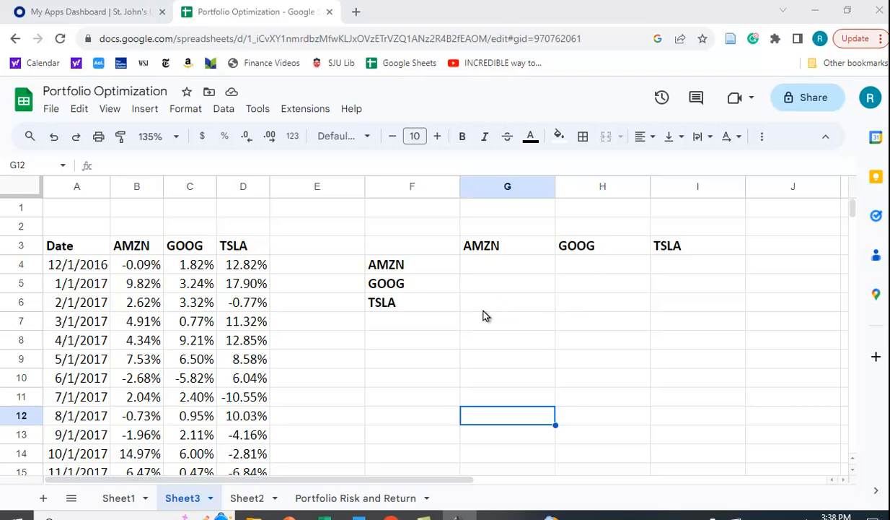
mouse_move(480, 287)
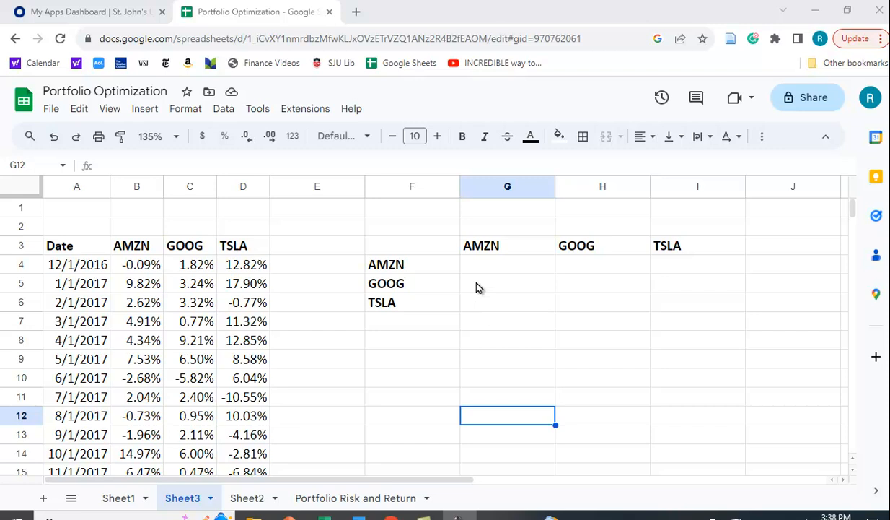
mouse_move(520, 285)
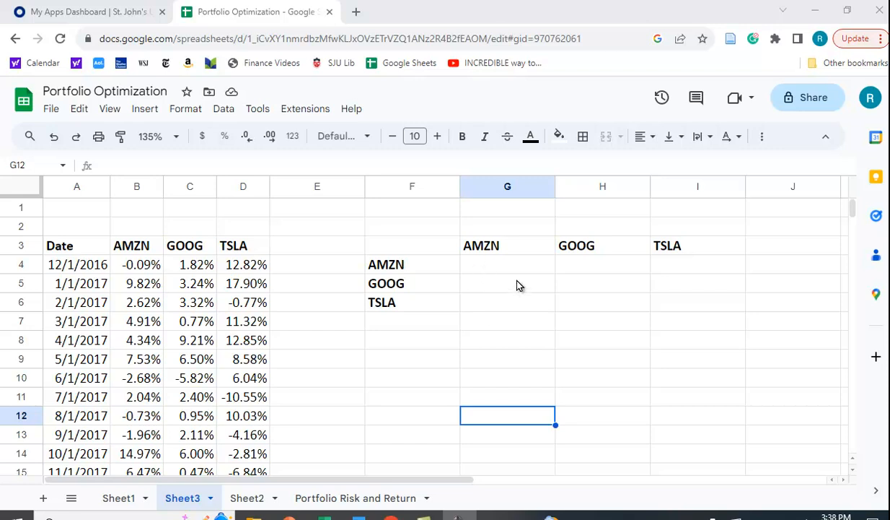
mouse_move(586, 272)
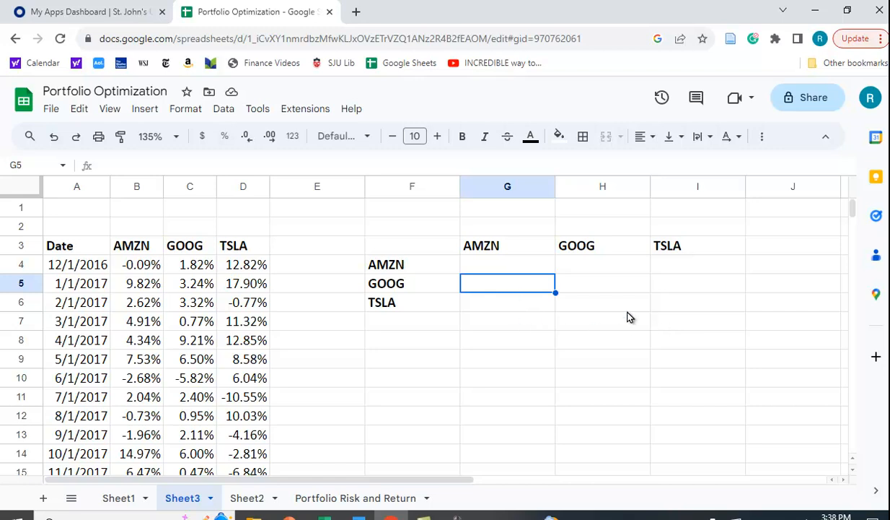
mouse_move(495, 393)
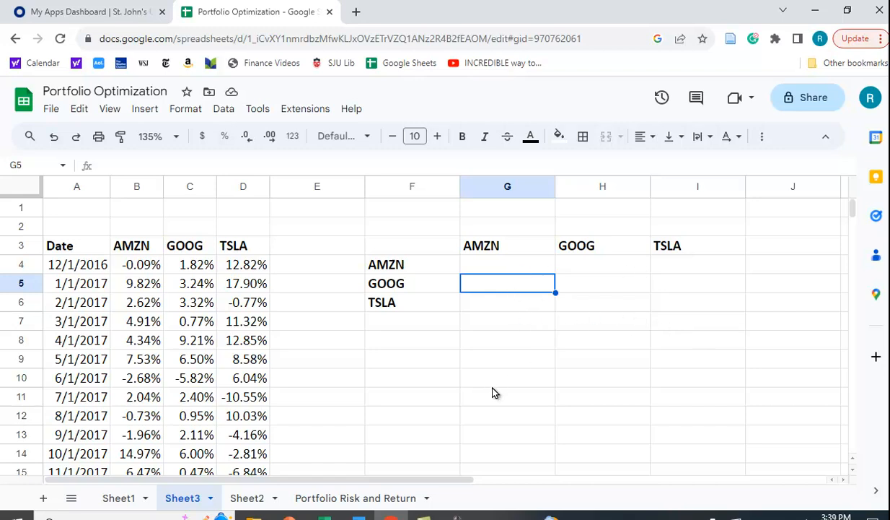
mouse_move(502, 345)
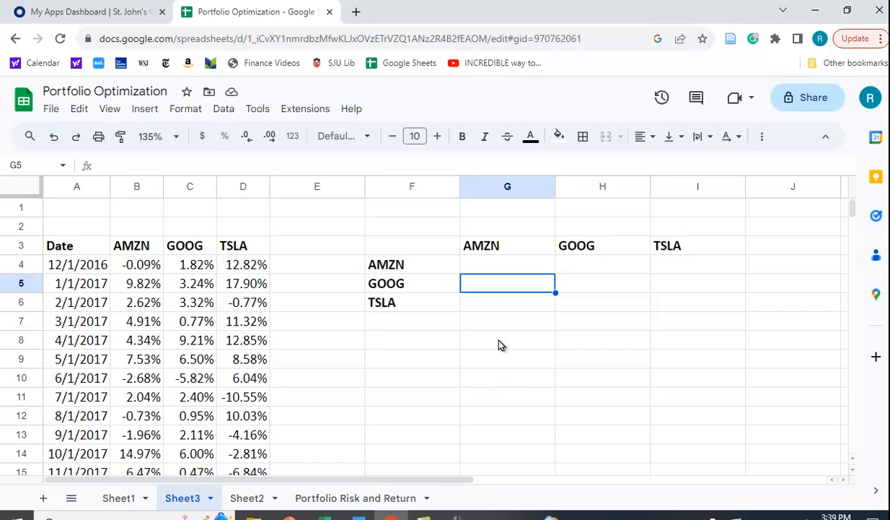
mouse_move(461, 390)
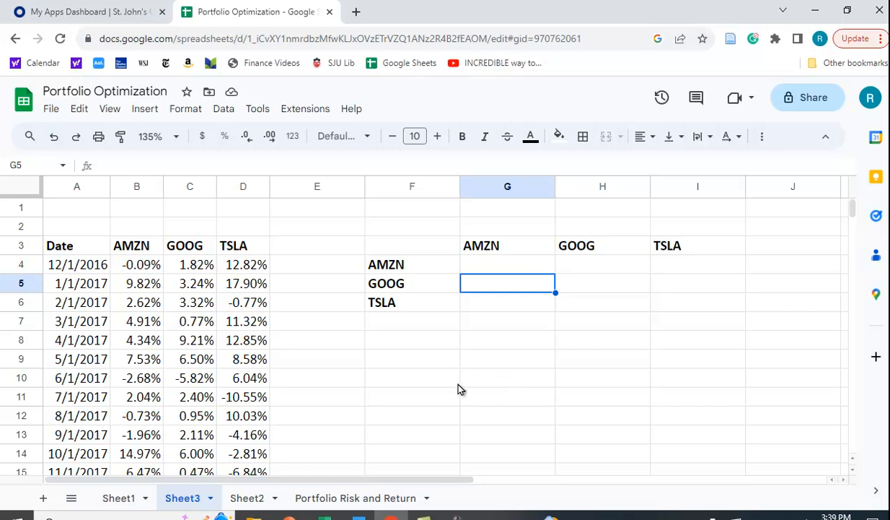
mouse_move(478, 396)
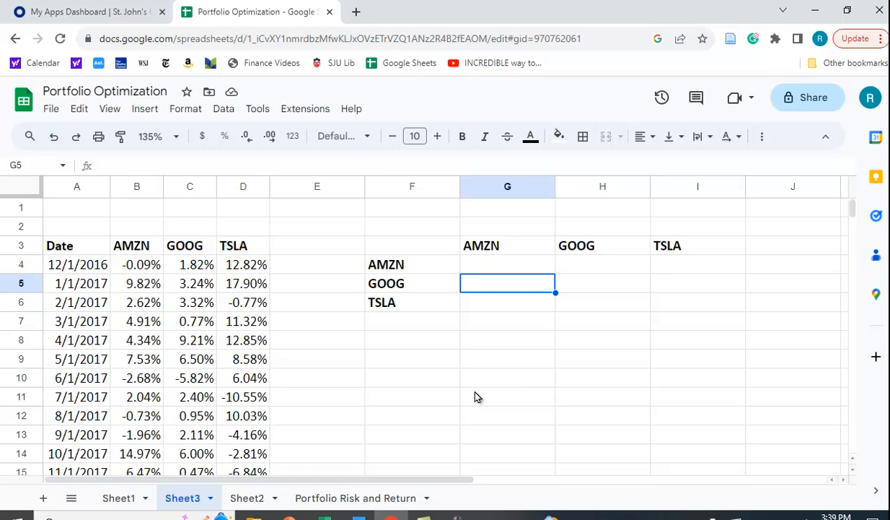
Enter =VARP(B4:B62) in G4 for AMZN's population variance, 0.00635610203.
left_click(508, 264)
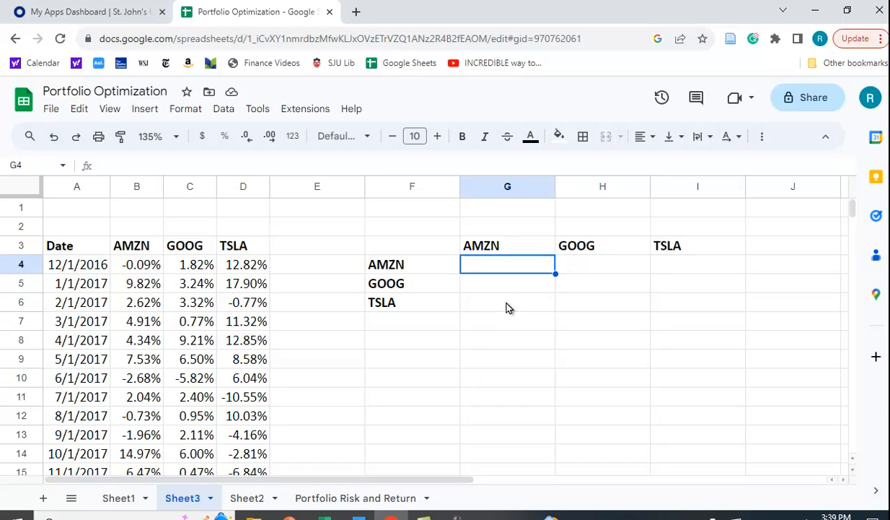
type("=")
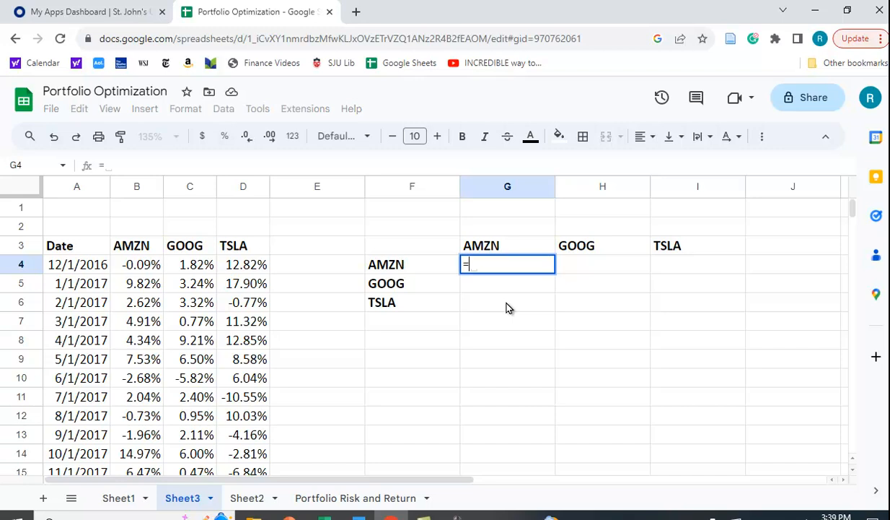
type("var")
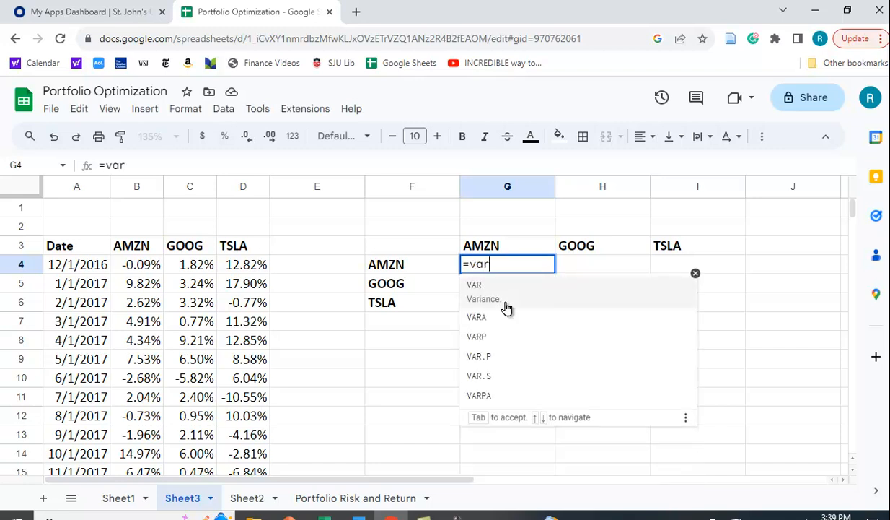
left_click(477, 337)
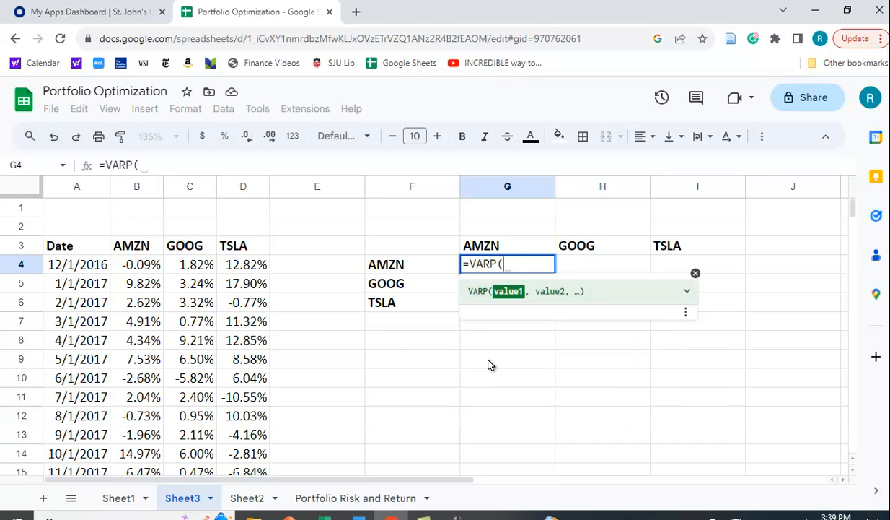
mouse_move(495, 368)
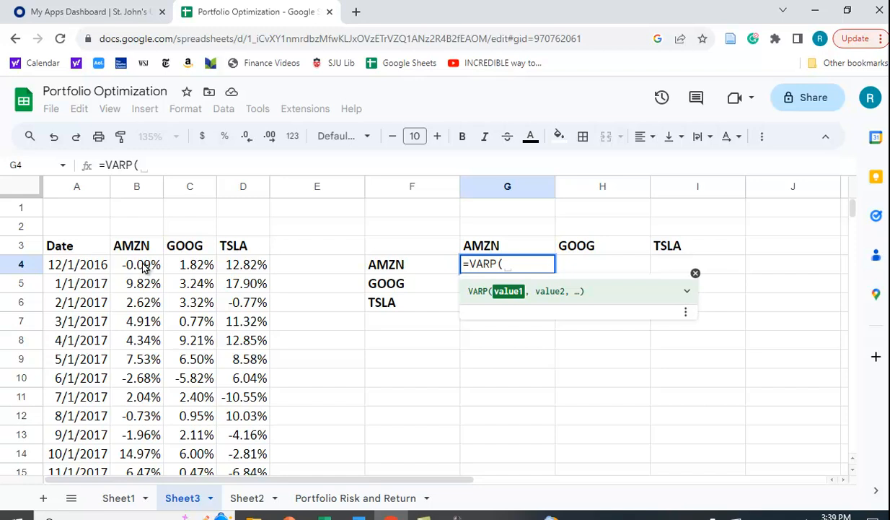
mouse_move(146, 269)
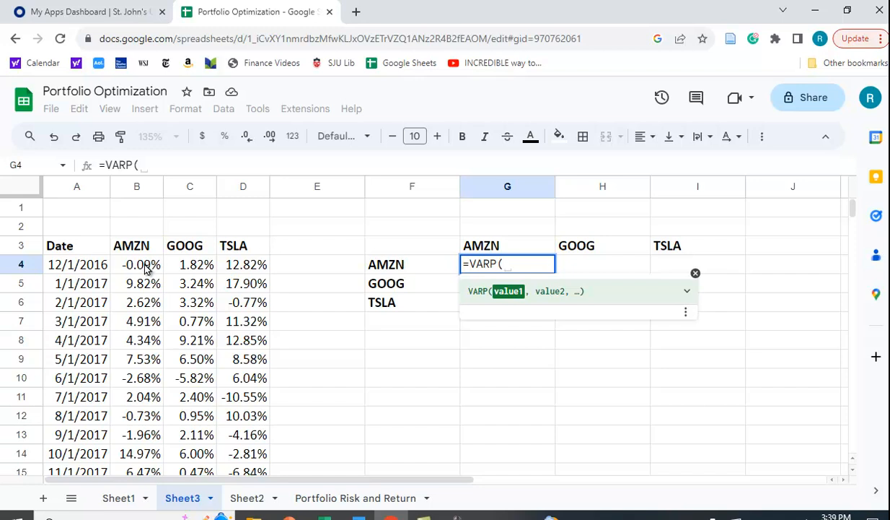
left_click(136, 264)
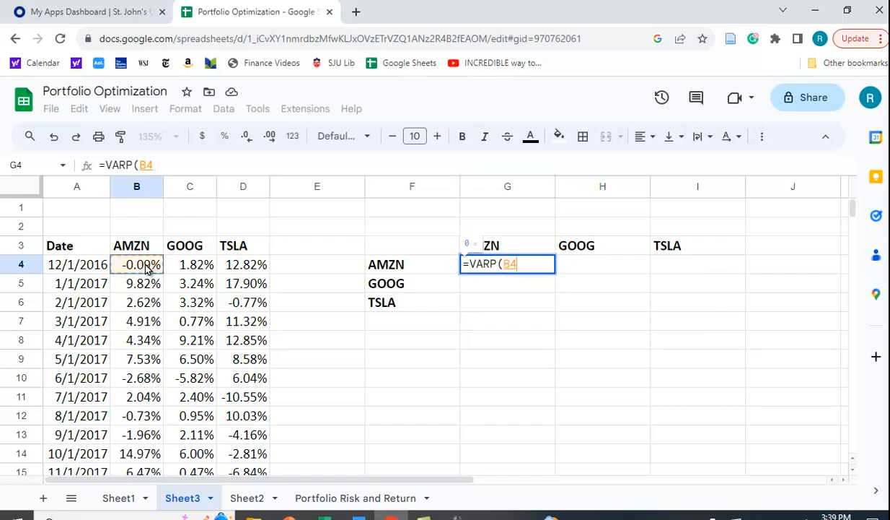
left_click_drag(136, 264, 136, 471)
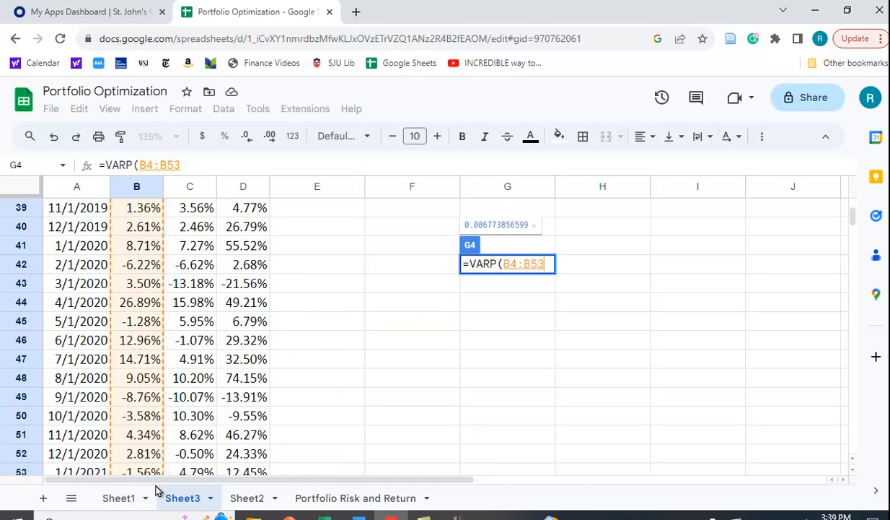
scroll("down", 3)
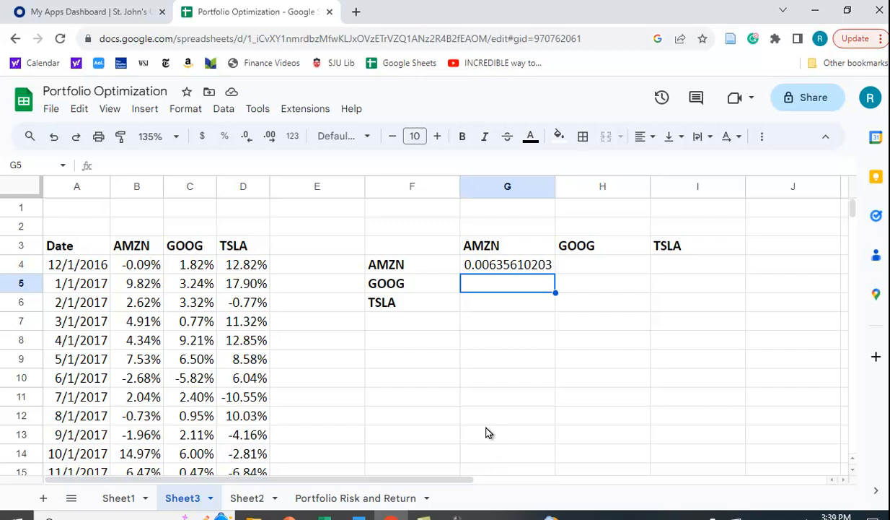
mouse_move(606, 281)
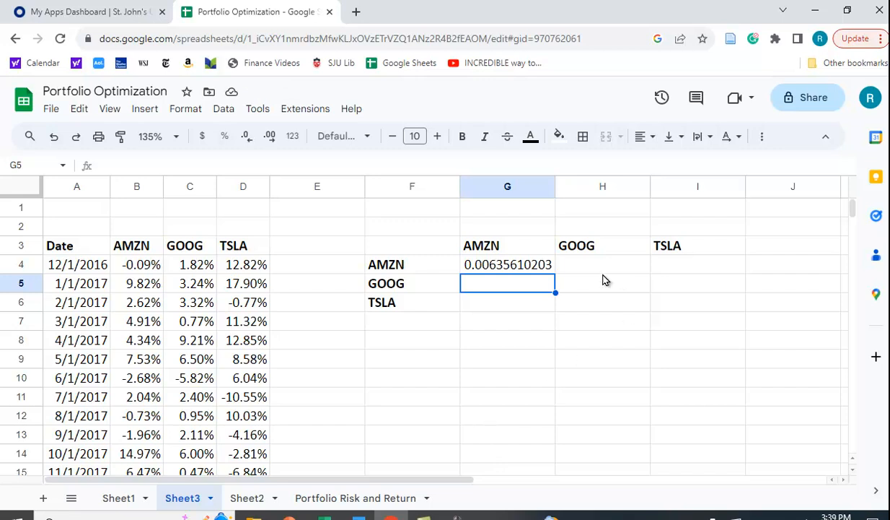
Enter =VARP(C4:C62) in H5 for GOOG's population variance, 0.003970482357.
left_click(603, 283)
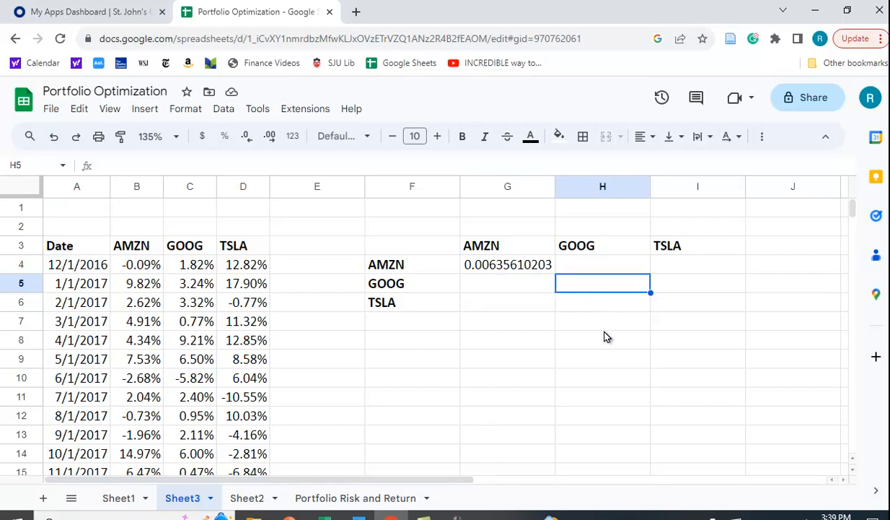
type("=varp(")
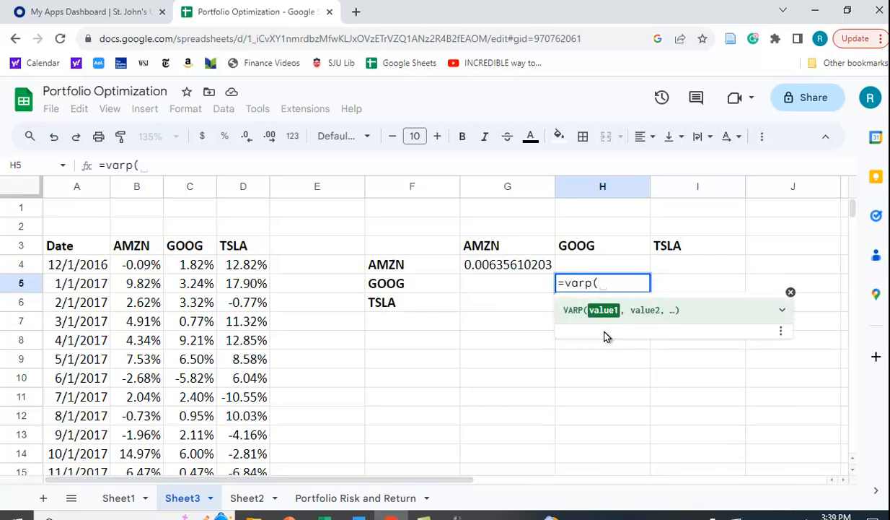
left_click_drag(190, 264, 190, 453)
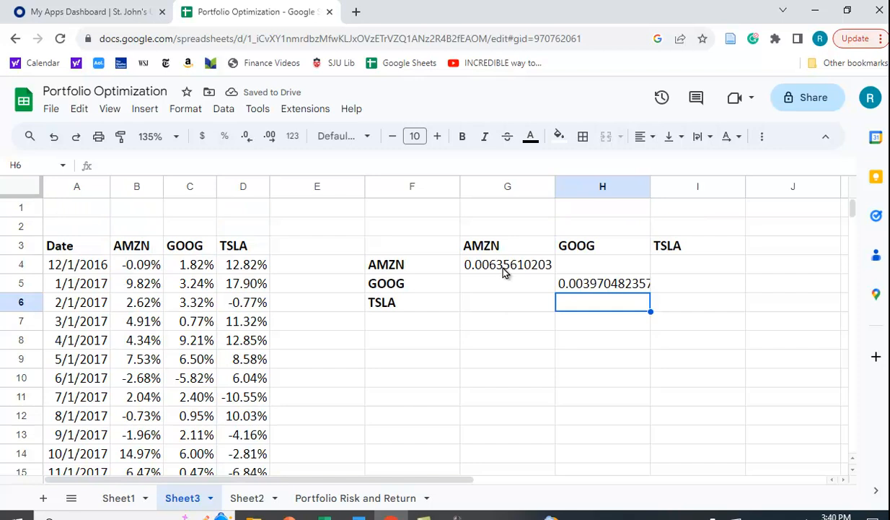
mouse_move(626, 290)
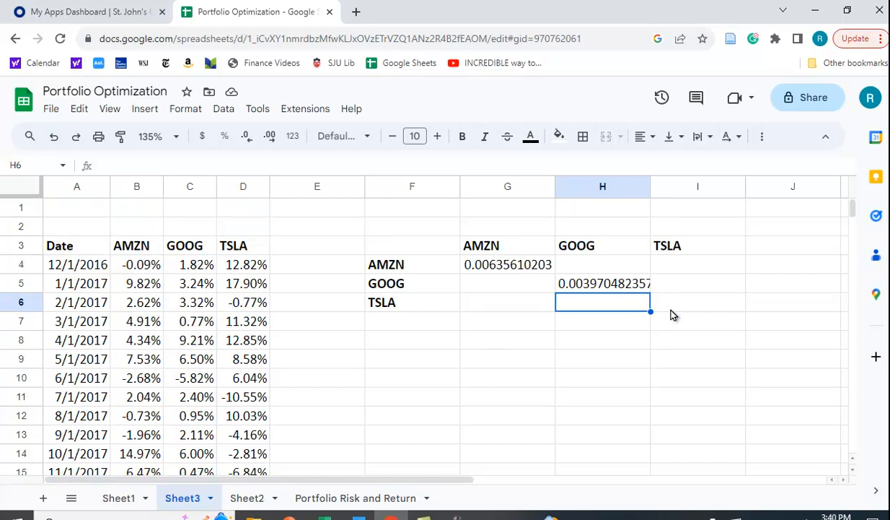
mouse_move(690, 306)
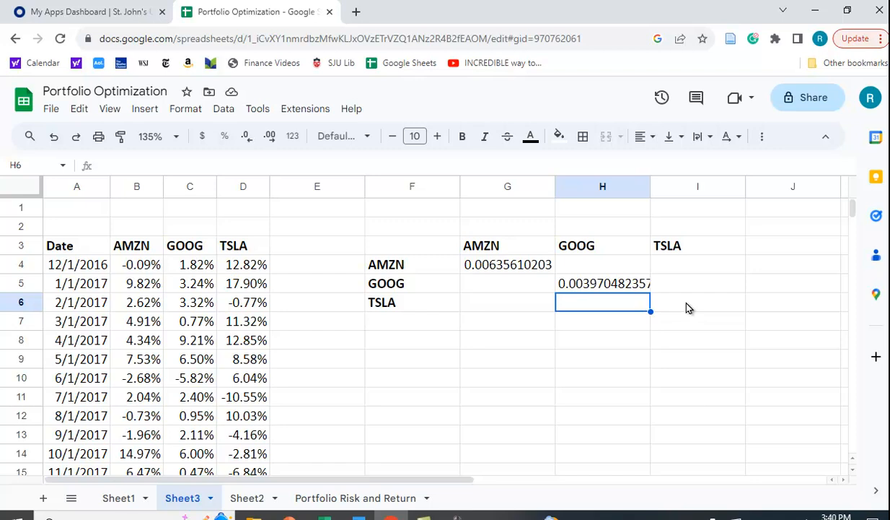
Enter =VARP(D4:D62) in I6 for TSLA's population variance, 0.03585902527.
left_click(697, 302)
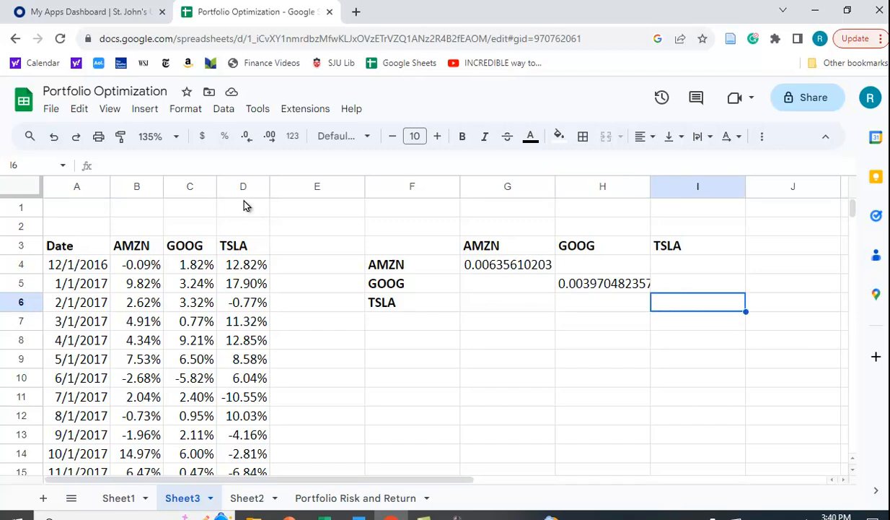
type("=")
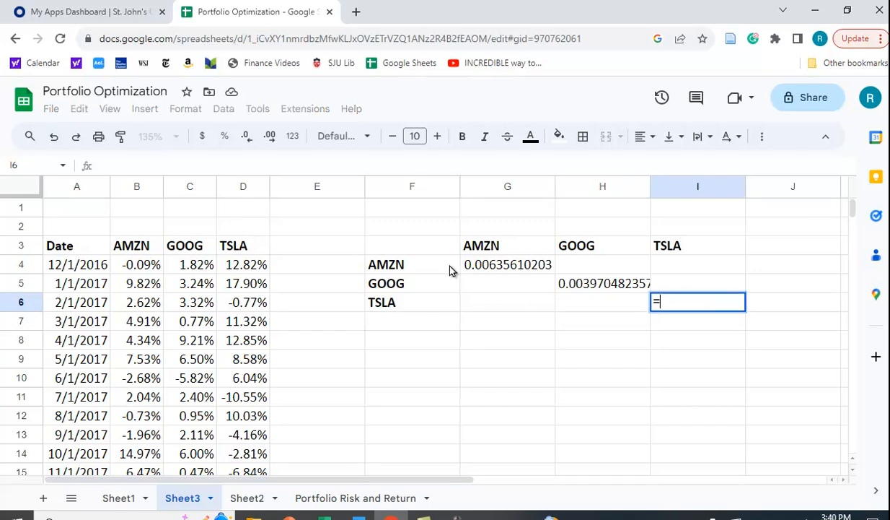
type("=varp(")
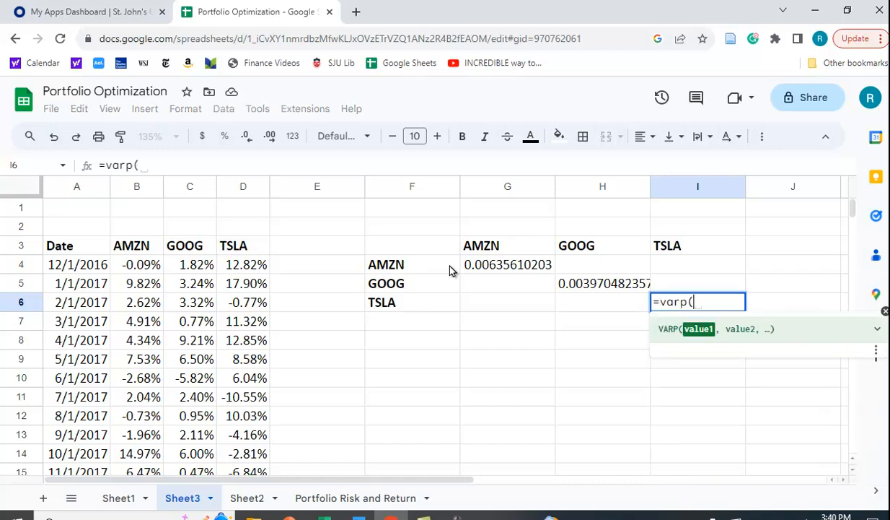
left_click_drag(243, 264, 243, 454)
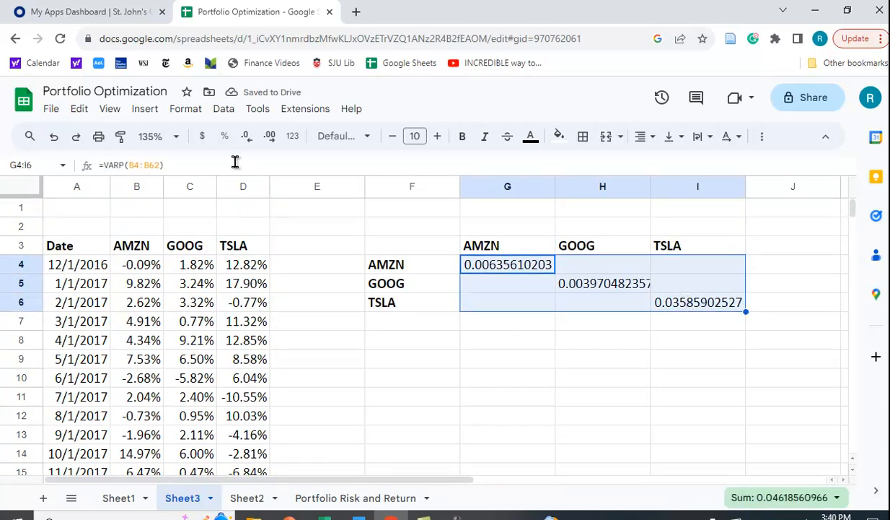
Round the G4:I6 variances to six decimals: 0.006356, 0.003970, 0.035859.
left_click(245, 136)
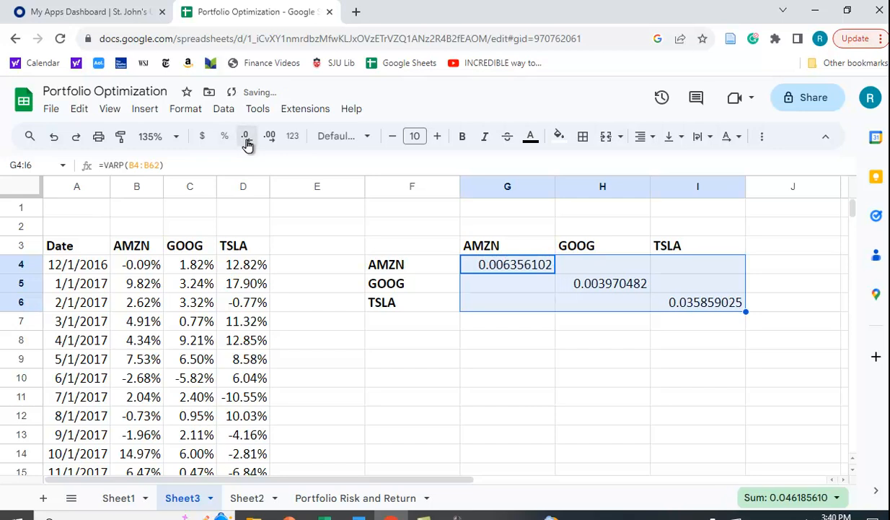
left_click(246, 136)
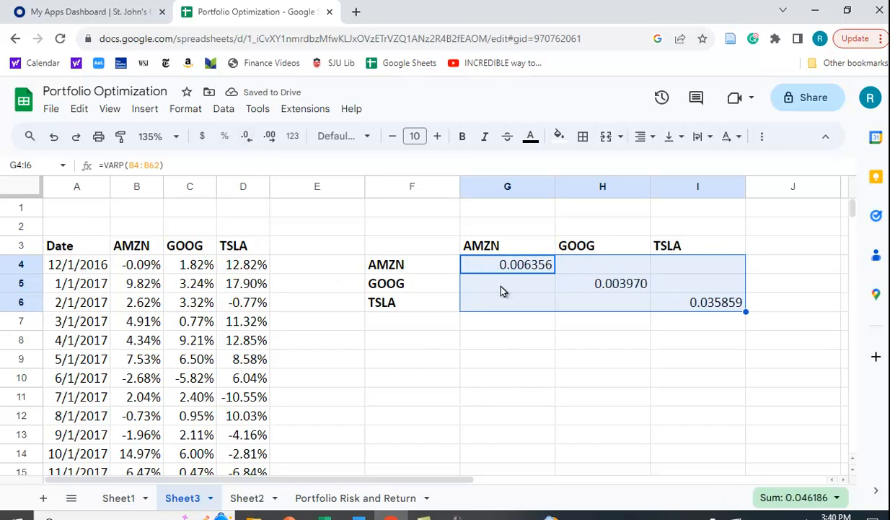
left_click(507, 282)
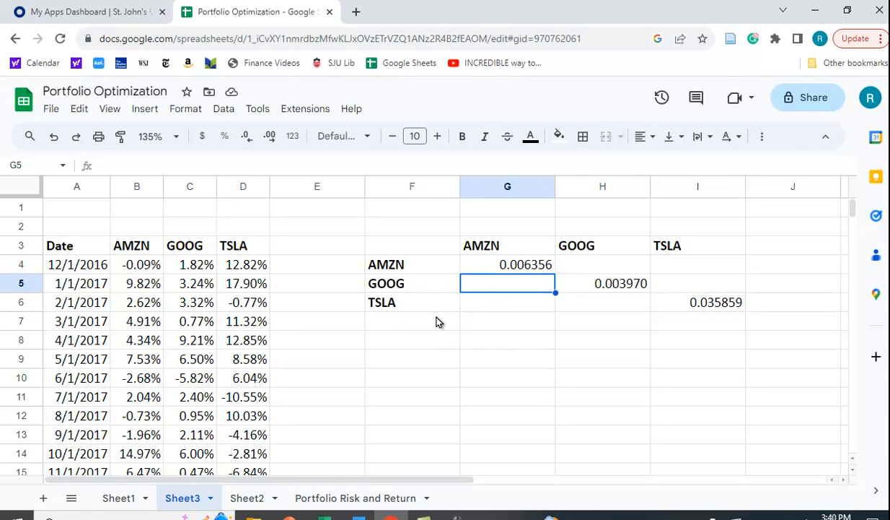
Enter =COVAR(B4:B62, C4:C62) in G5 for the AMZN–GOOG covariance, 0.002764.
type("=varp(B4:B62)")
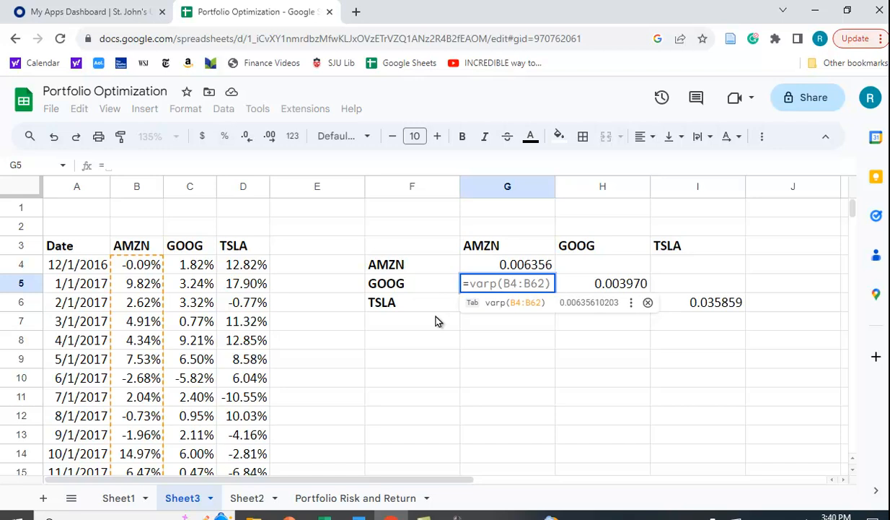
type("=covar")
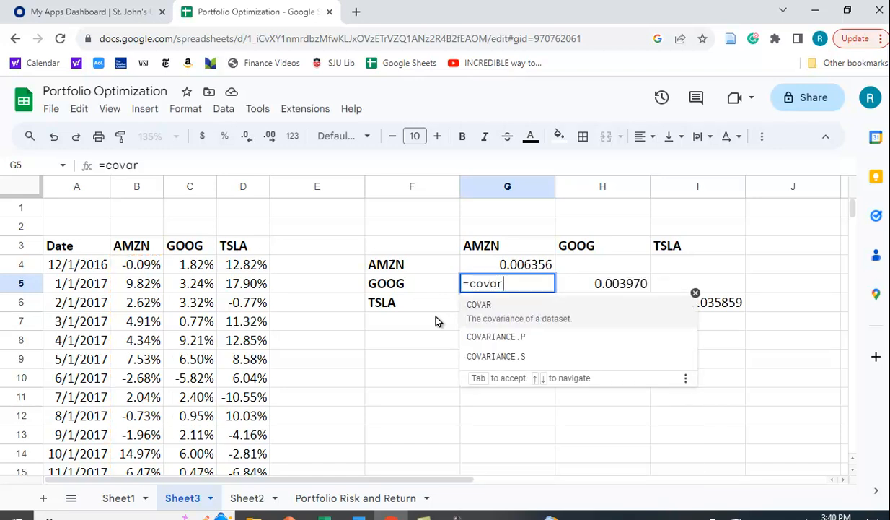
type("(")
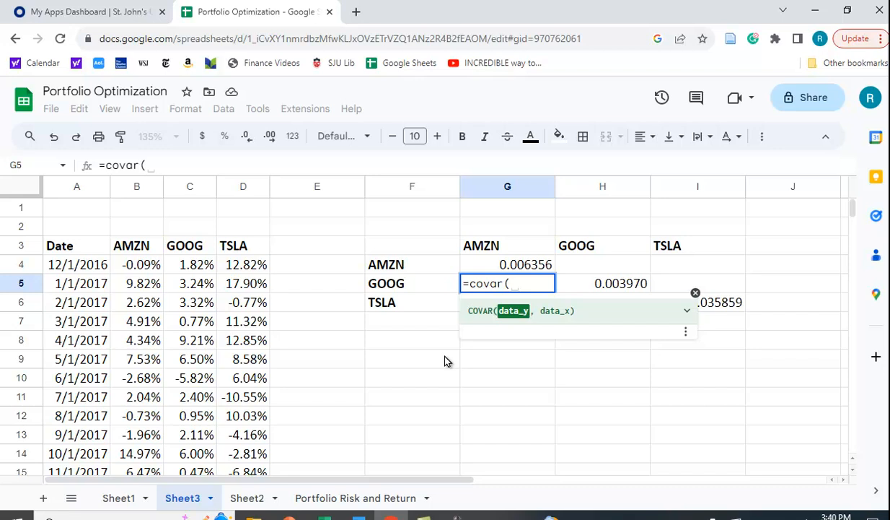
mouse_move(491, 301)
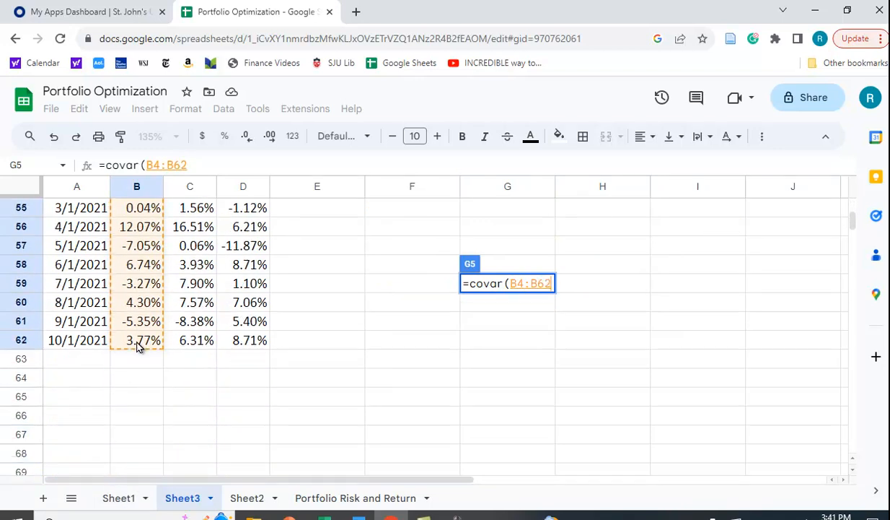
type(",")
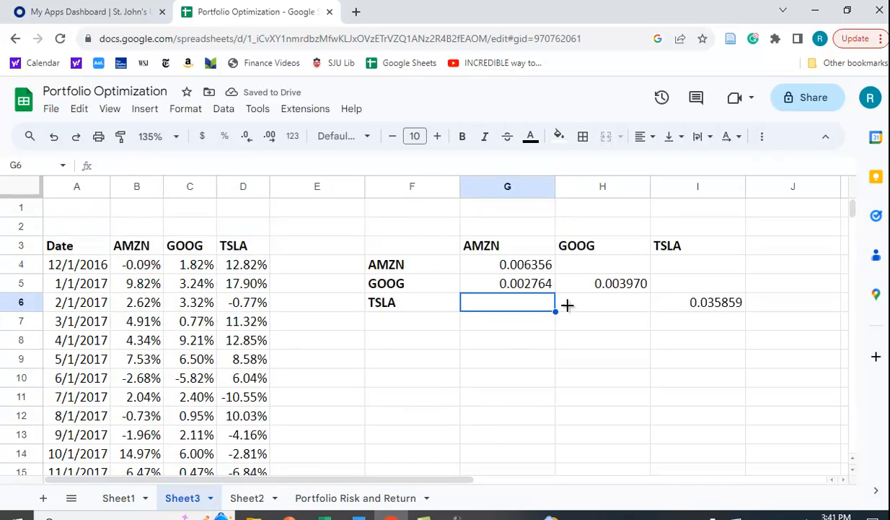
mouse_move(451, 305)
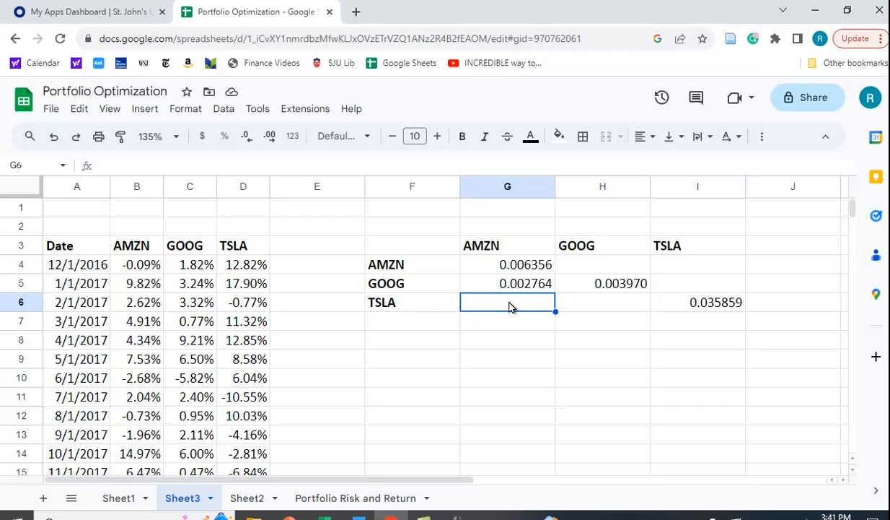
Enter =COVAR(B4:B62,D4:D62) in G6 for the AMZN–TSLA covariance, 0.005338.
type("=covar")
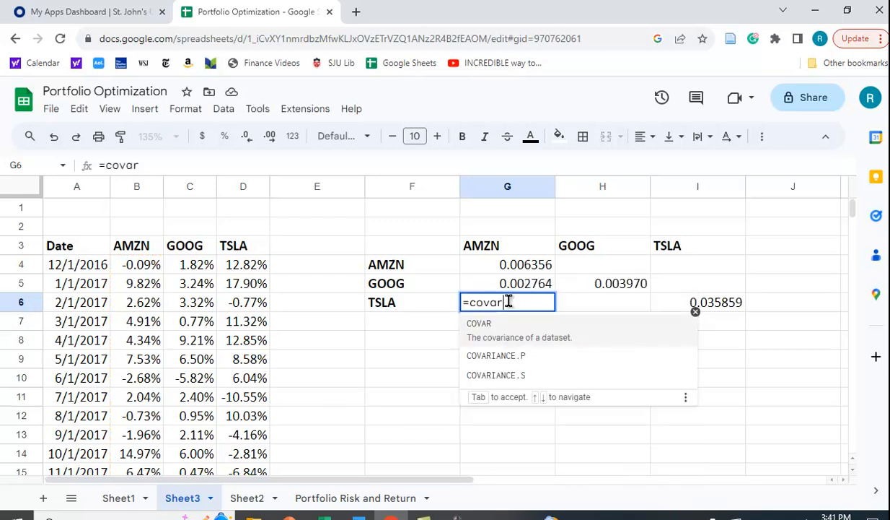
type("(B4:B22")
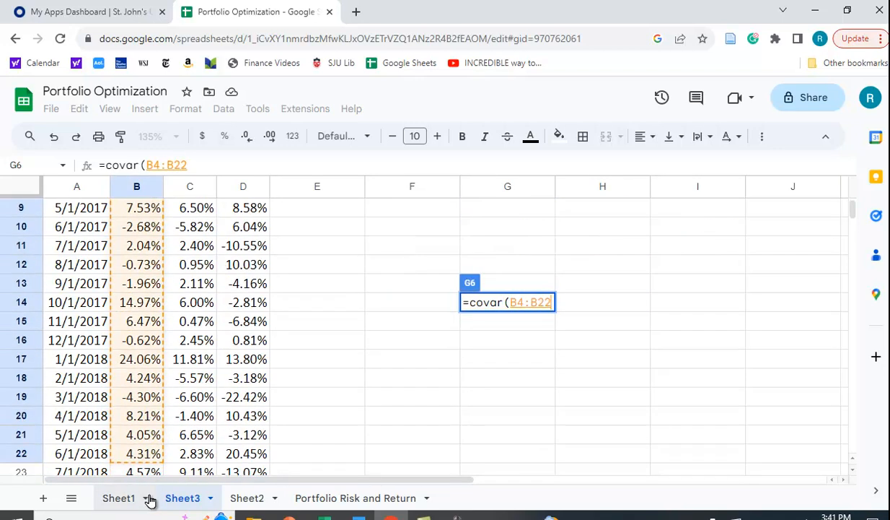
scroll("down", 3)
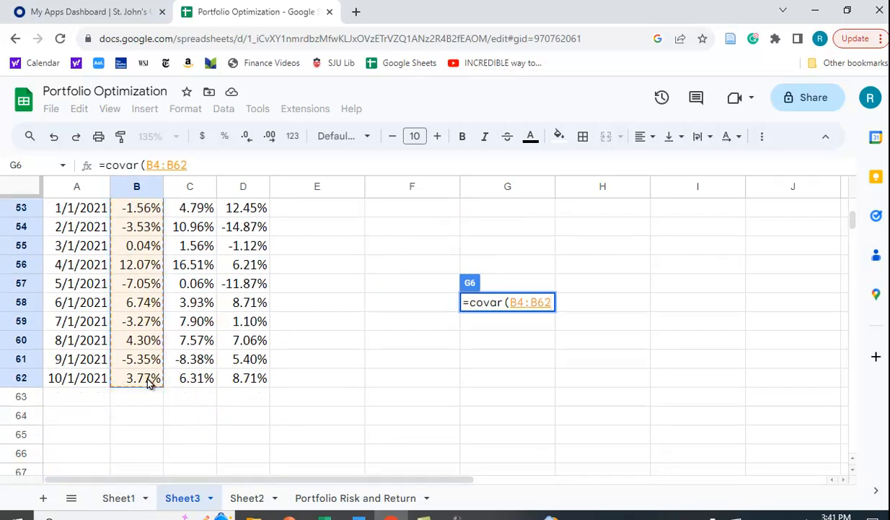
type(",")
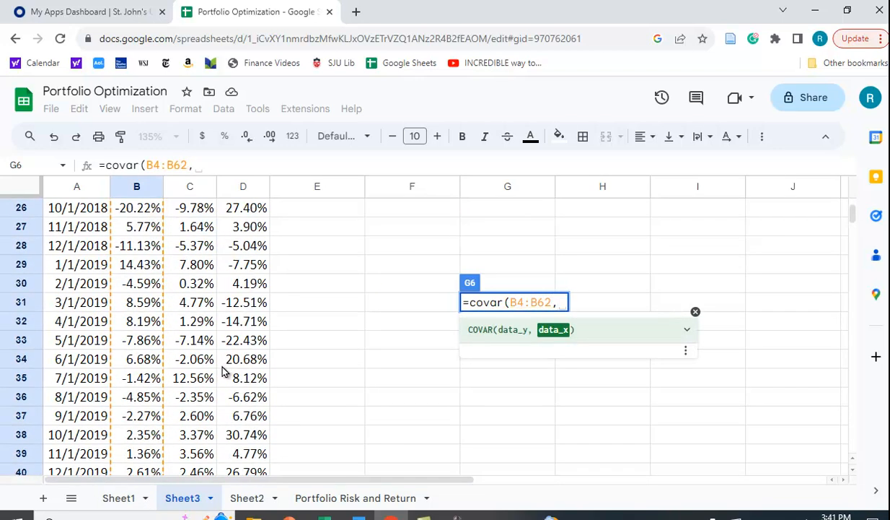
left_click(243, 264)
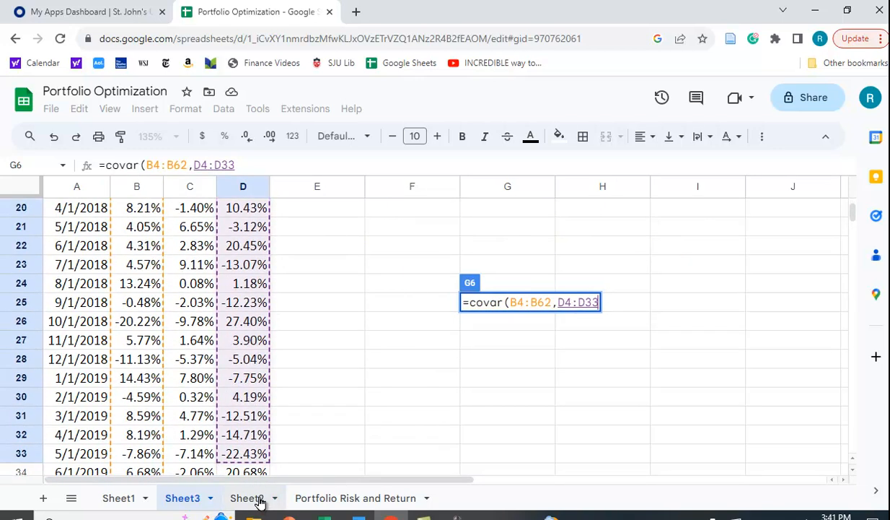
scroll("down", 3)
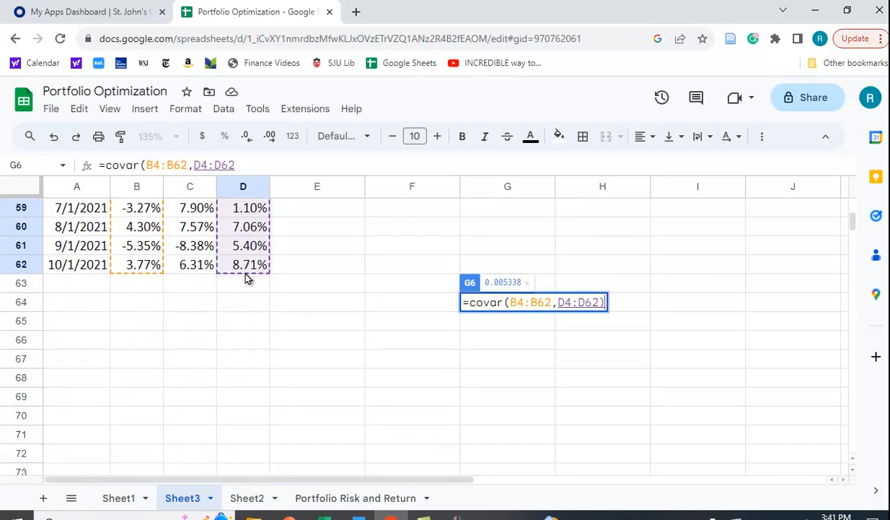
key("enter")
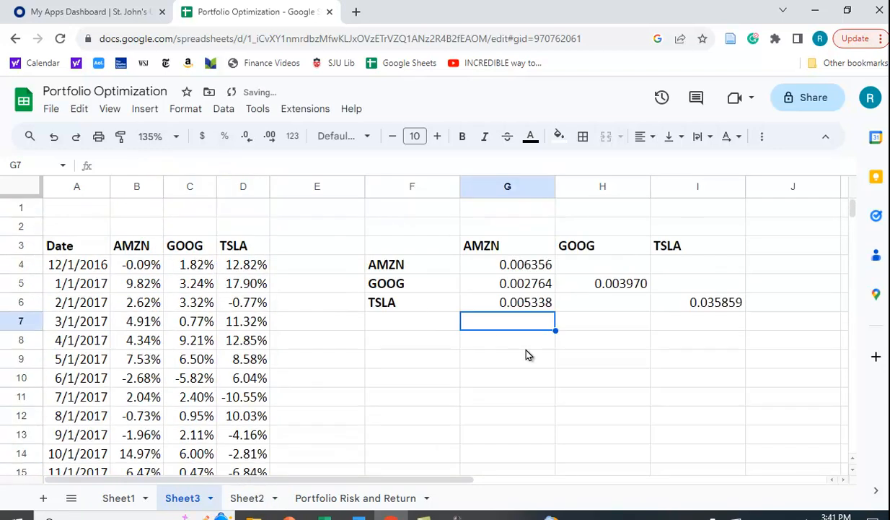
left_click(603, 302)
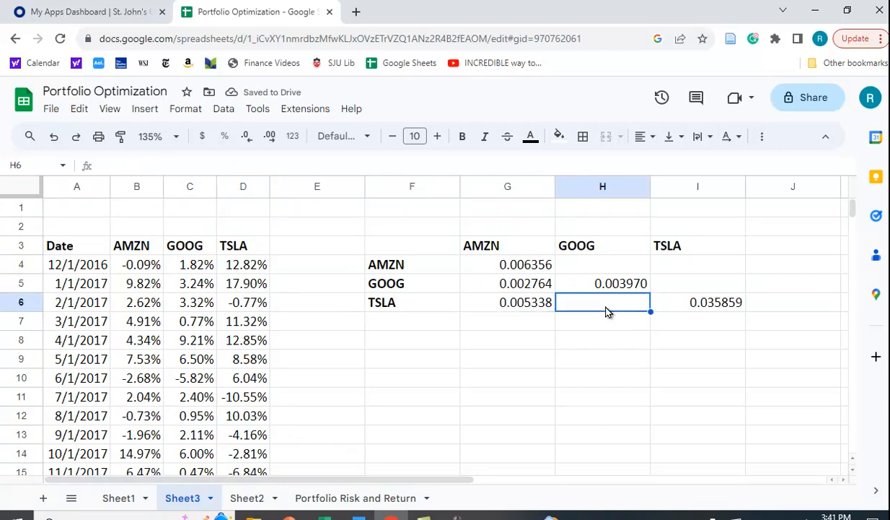
Enter =COVAR(C4:C62,D4:D62) in H6 for the GOOG–TSLA covariance, 0.004094.
type("=c")
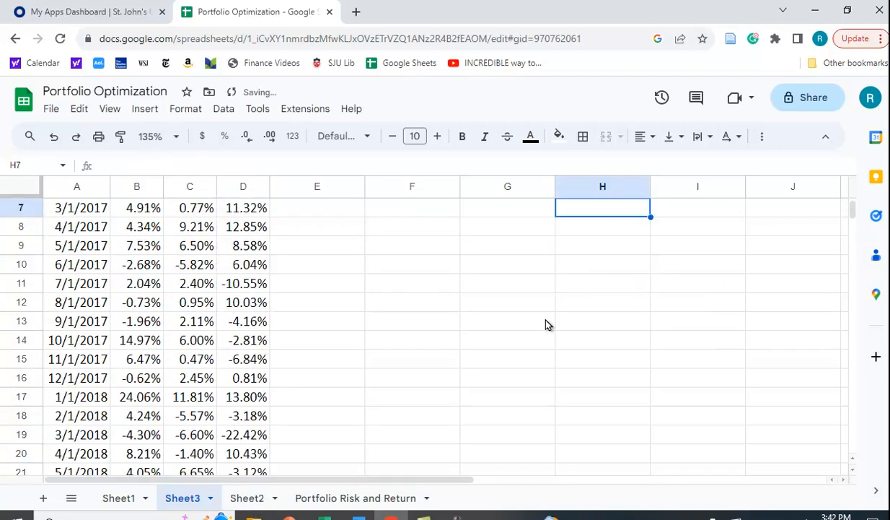
scroll("up", 3)
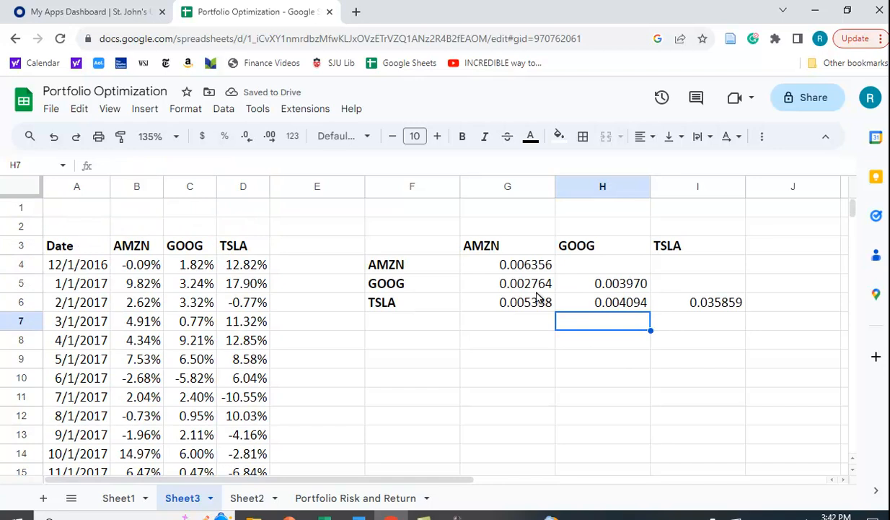
mouse_move(534, 292)
type("=")
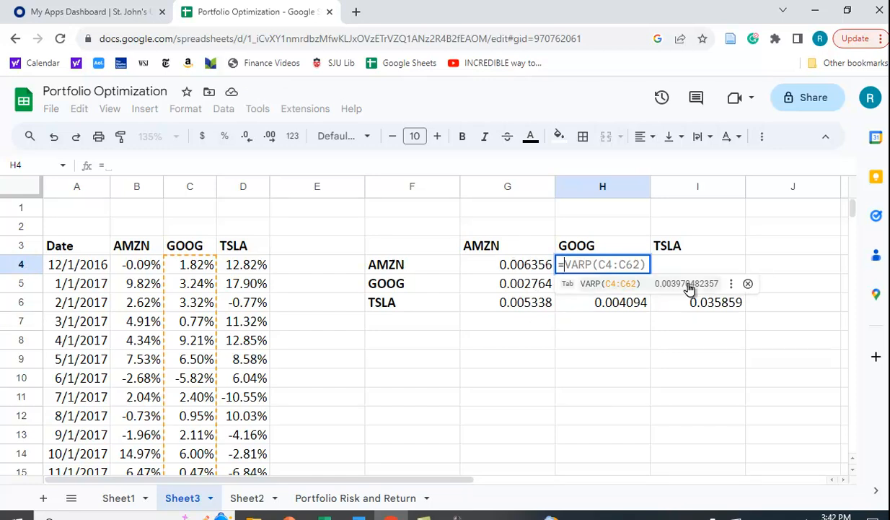
mouse_move(788, 243)
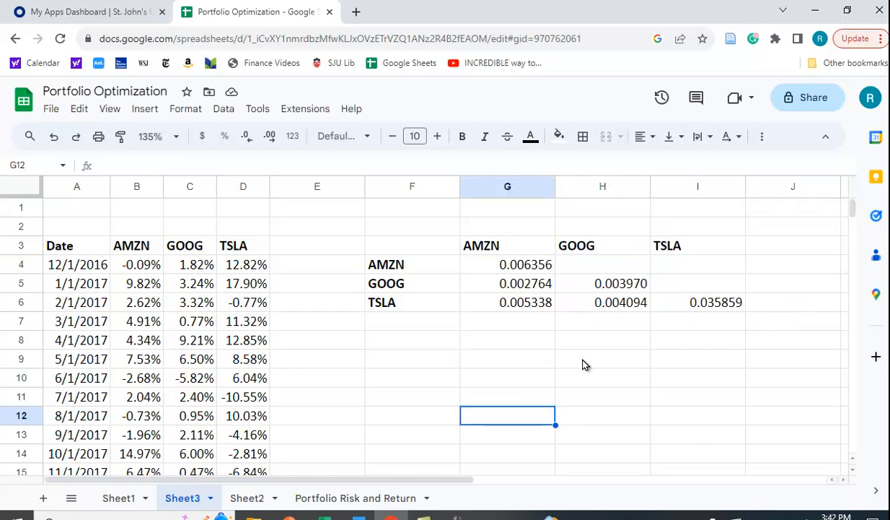
mouse_move(199, 251)
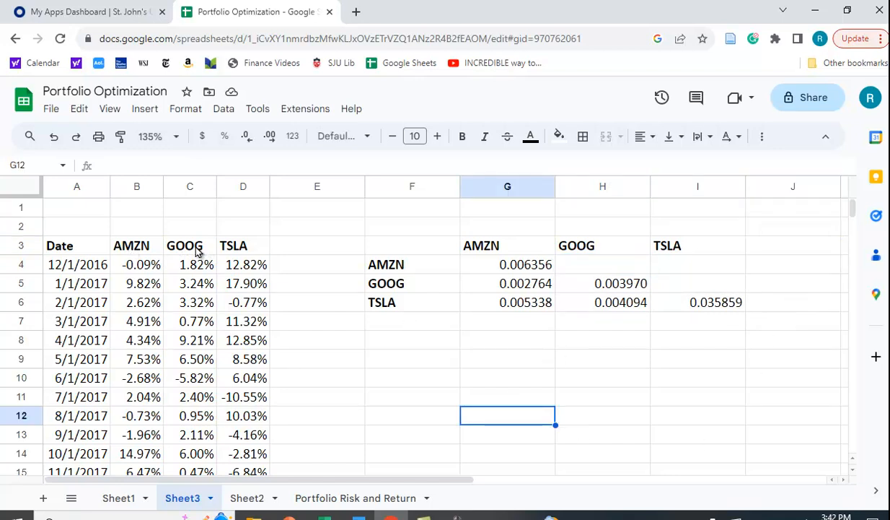
mouse_move(285, 251)
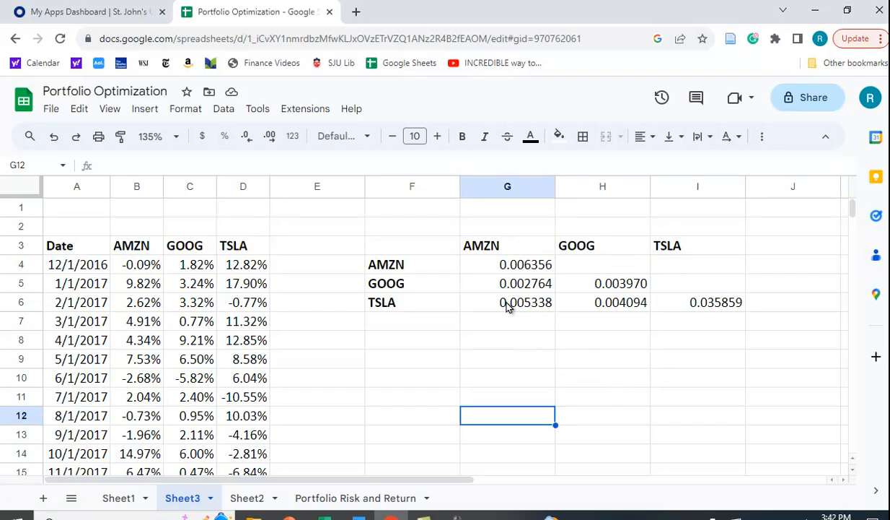
mouse_move(564, 417)
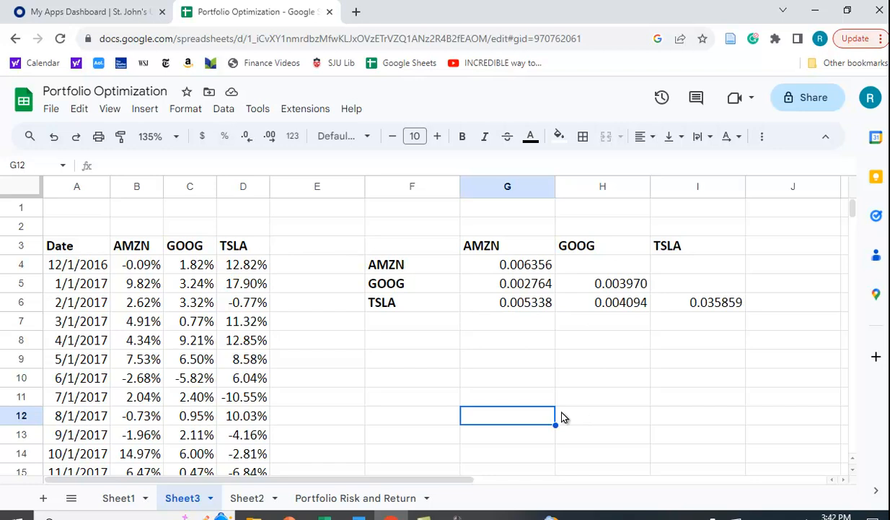
mouse_move(397, 350)
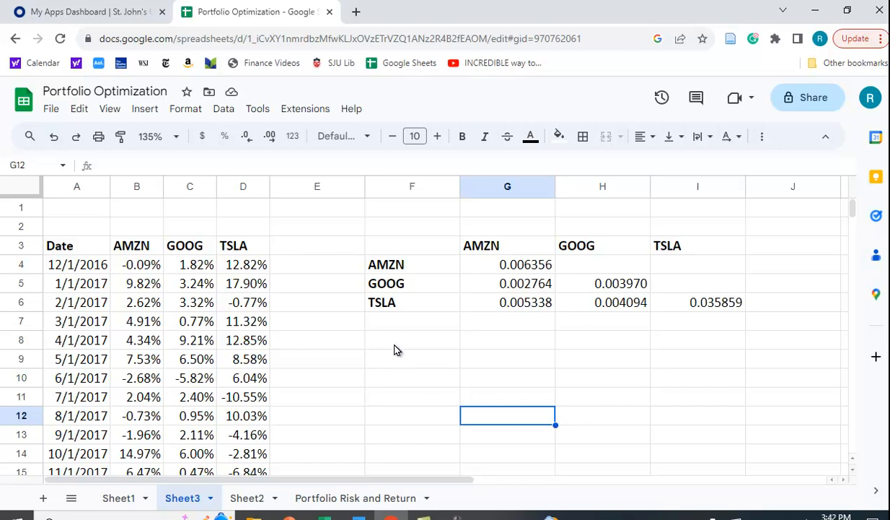
Select cell F8 as the start of the add-on's covariance output.
left_click(305, 108)
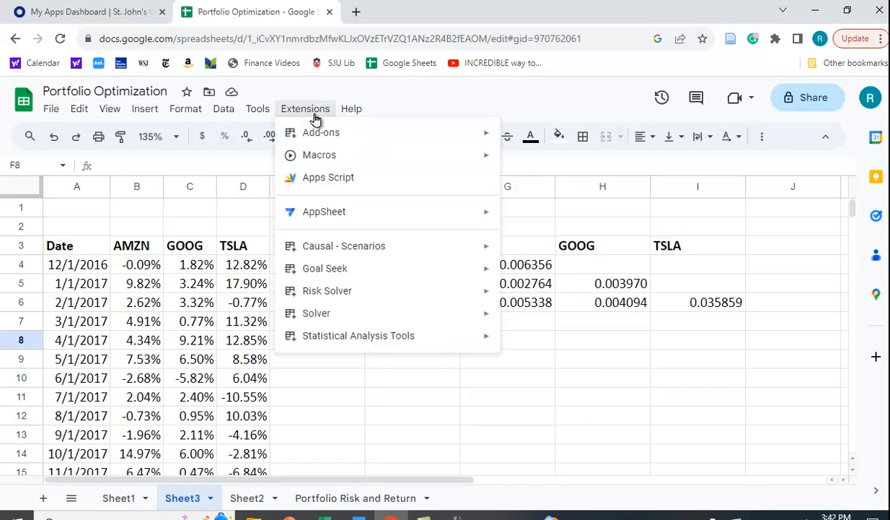
mouse_move(329, 177)
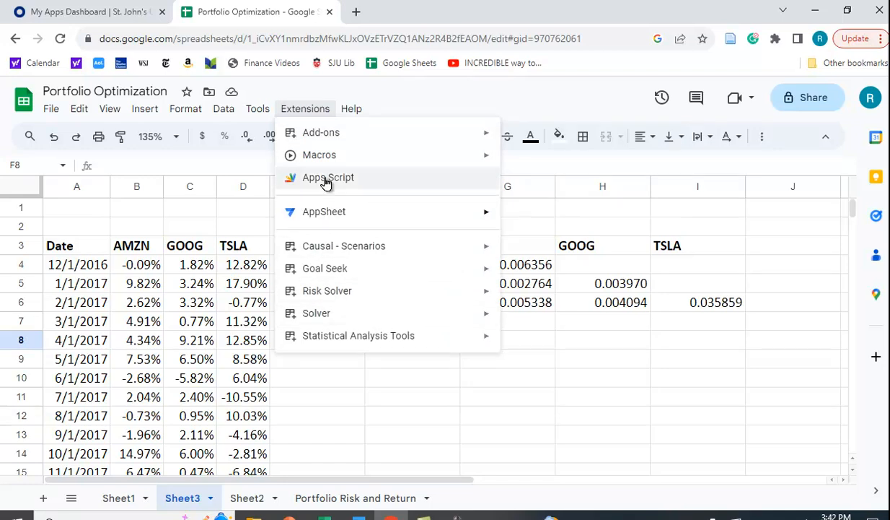
mouse_move(319, 154)
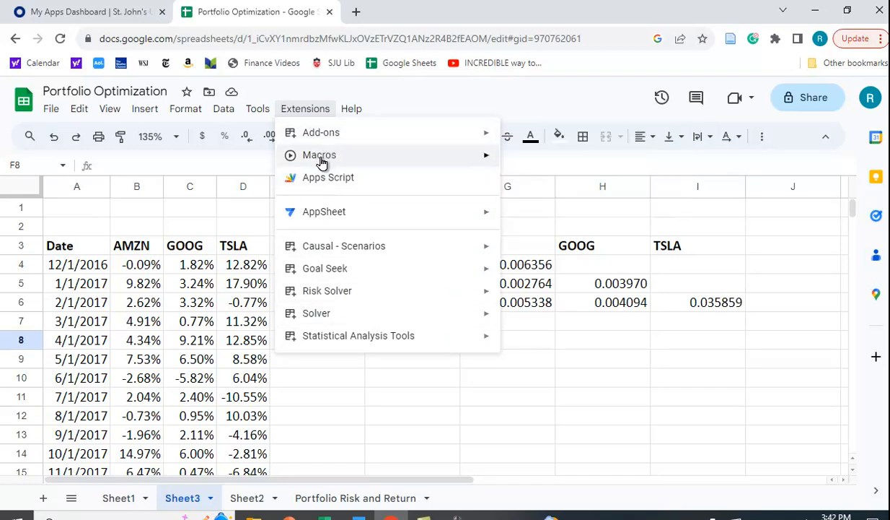
mouse_move(358, 335)
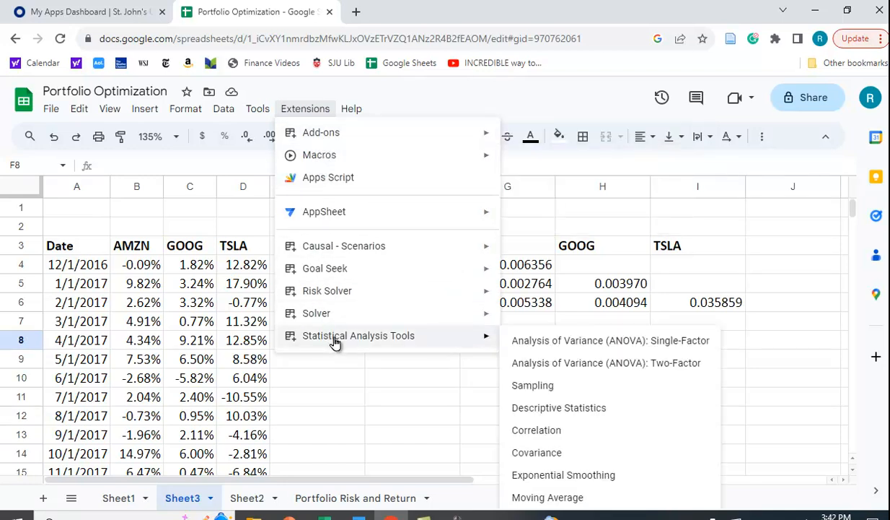
mouse_move(321, 132)
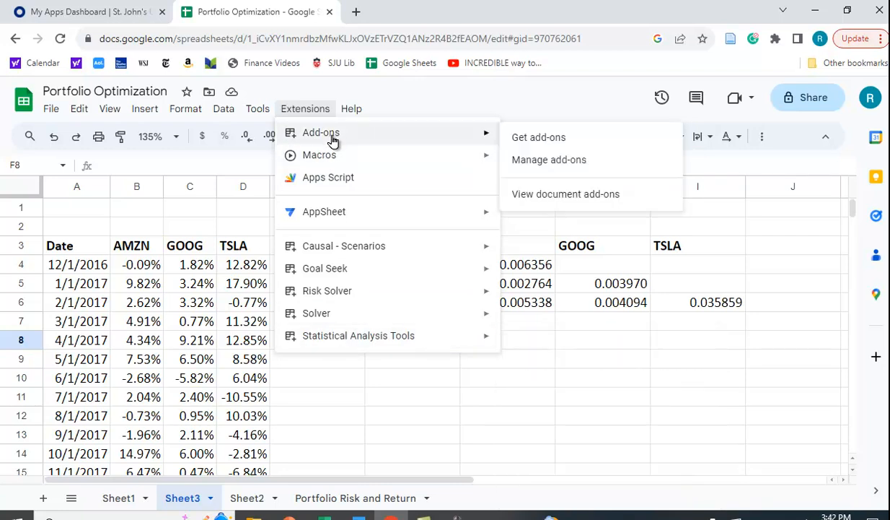
mouse_move(407, 138)
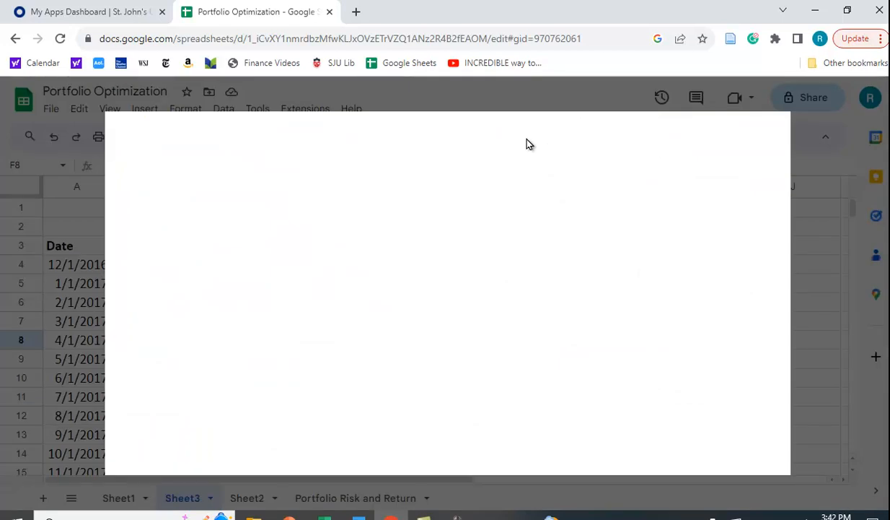
Search the Marketplace for Statistical Analysis Tools, which is already installed.
type("statis")
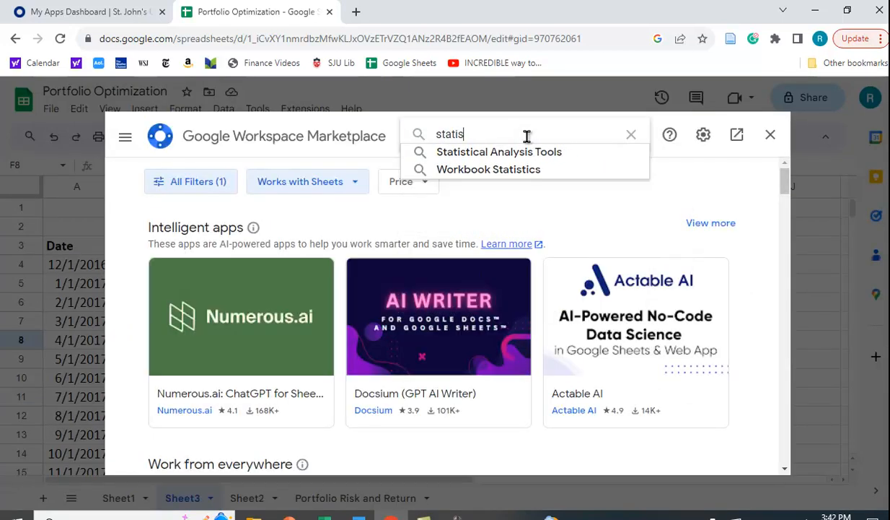
left_click(498, 152)
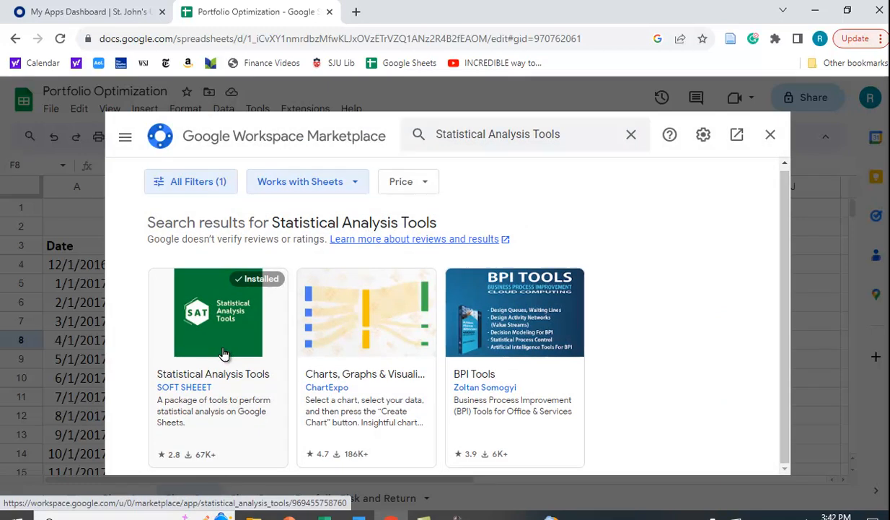
left_click(770, 135)
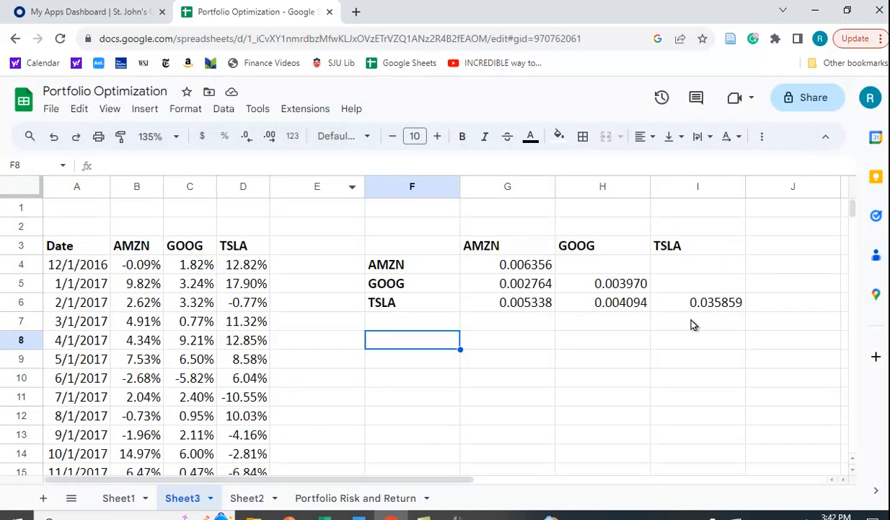
mouse_move(634, 390)
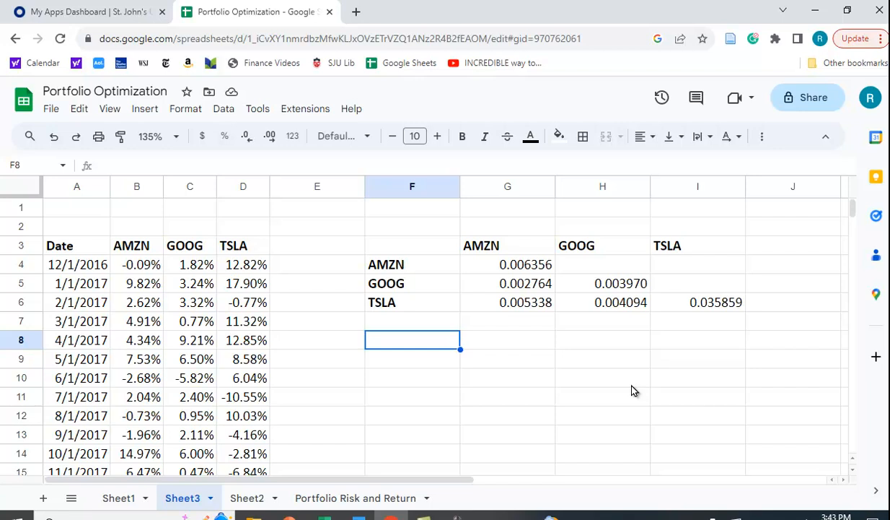
mouse_move(590, 336)
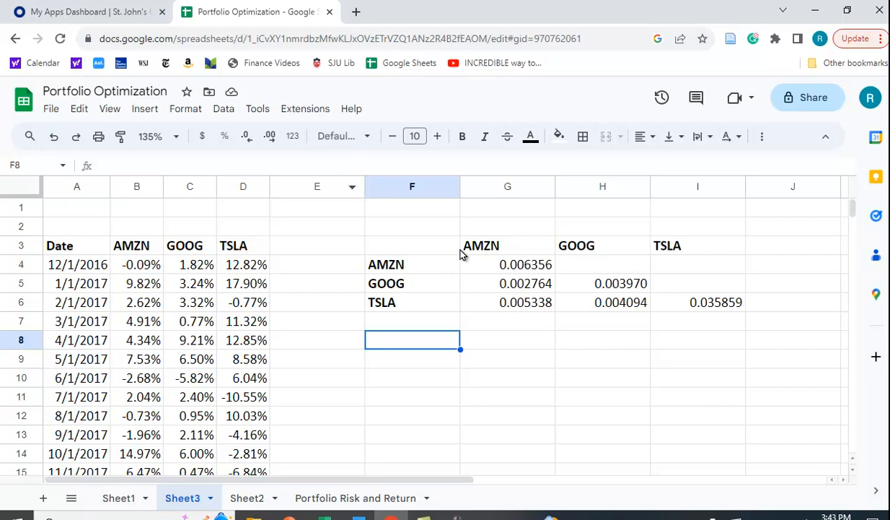
Launch Covariance from the Extensions > Statistical Analysis Tools menu.
left_click(306, 108)
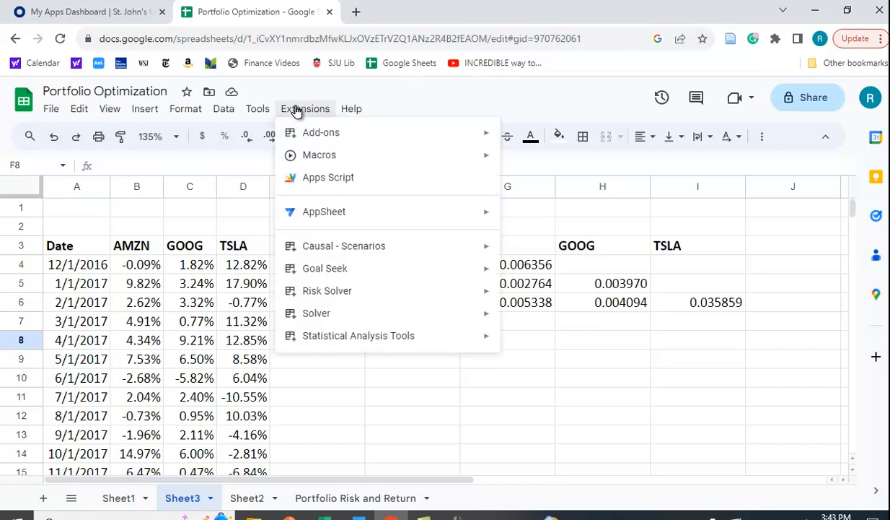
mouse_move(545, 272)
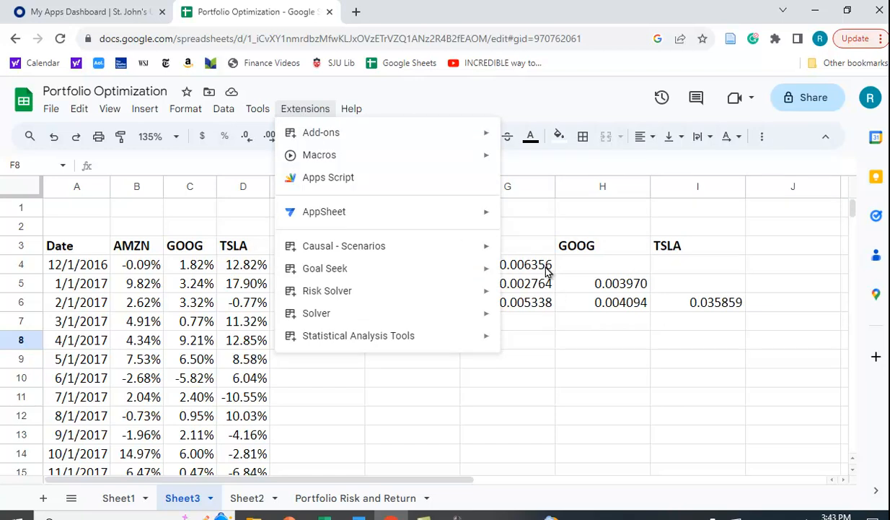
mouse_move(599, 312)
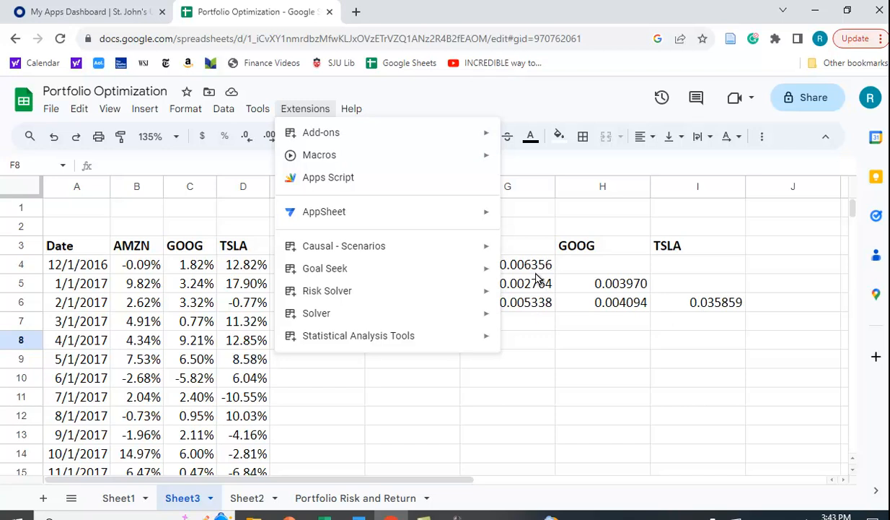
mouse_move(359, 335)
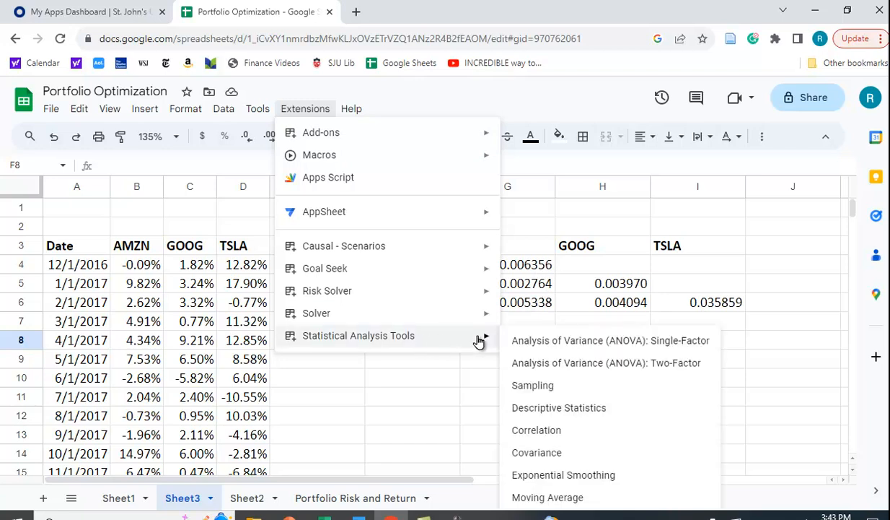
left_click(537, 453)
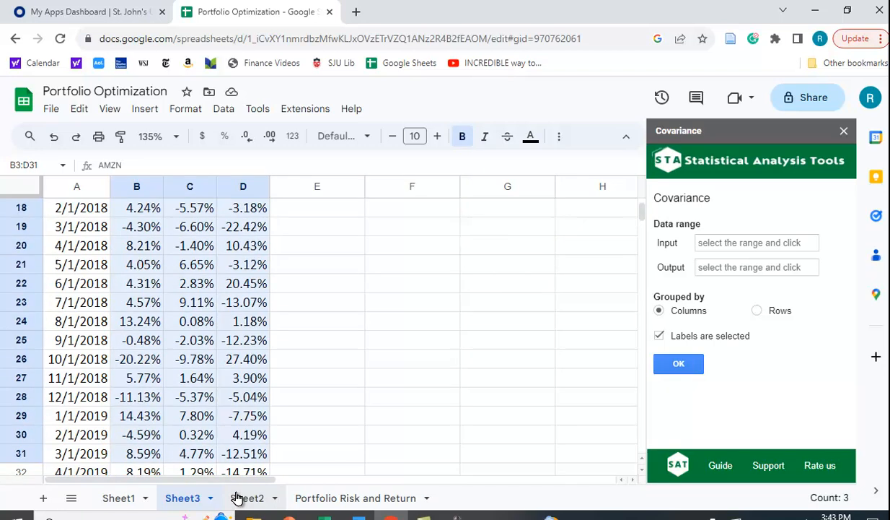
Run Covariance with input range B3:D62 and output F8, then close the sidebar.
scroll("down", 3)
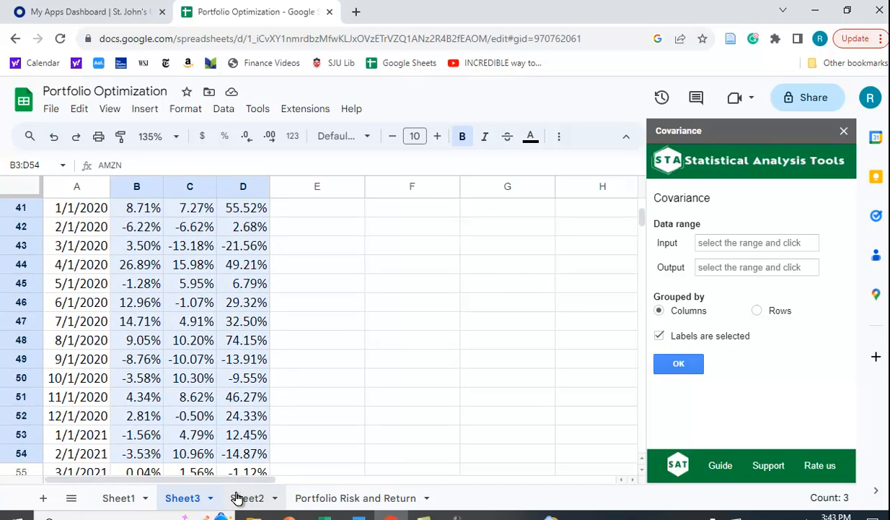
scroll("down", 3)
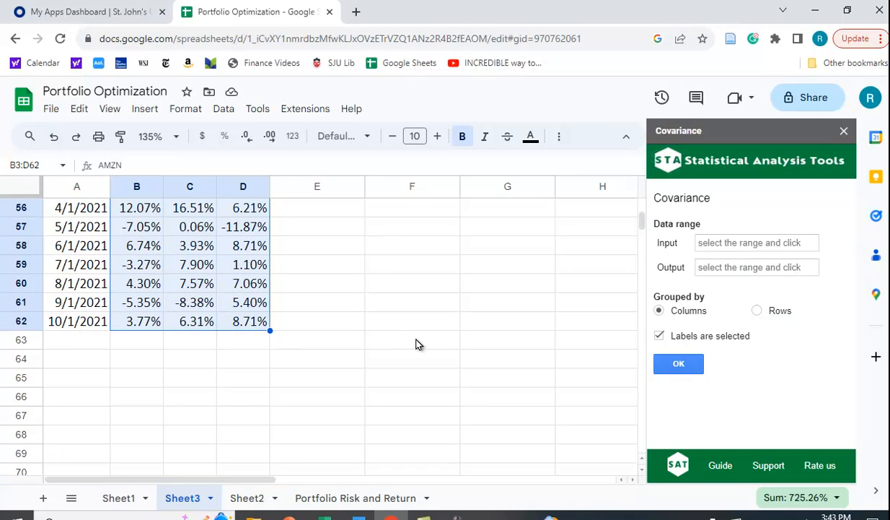
left_click(755, 243)
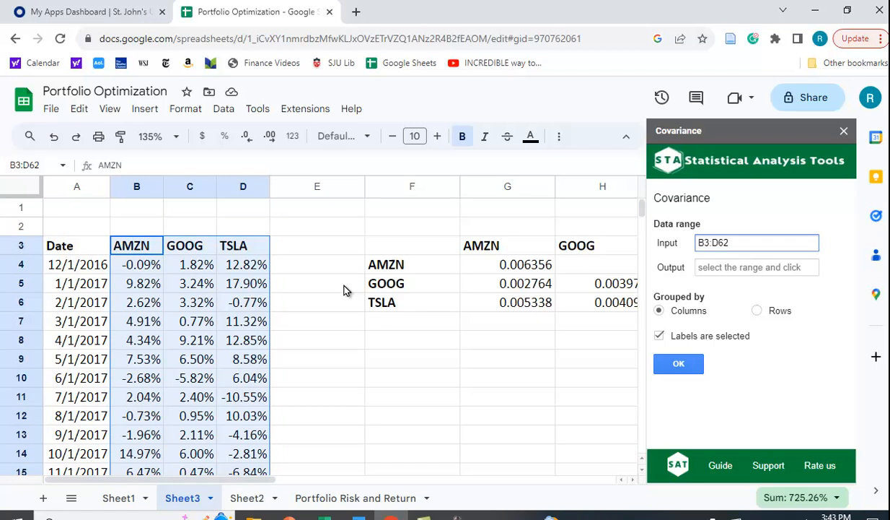
mouse_move(408, 268)
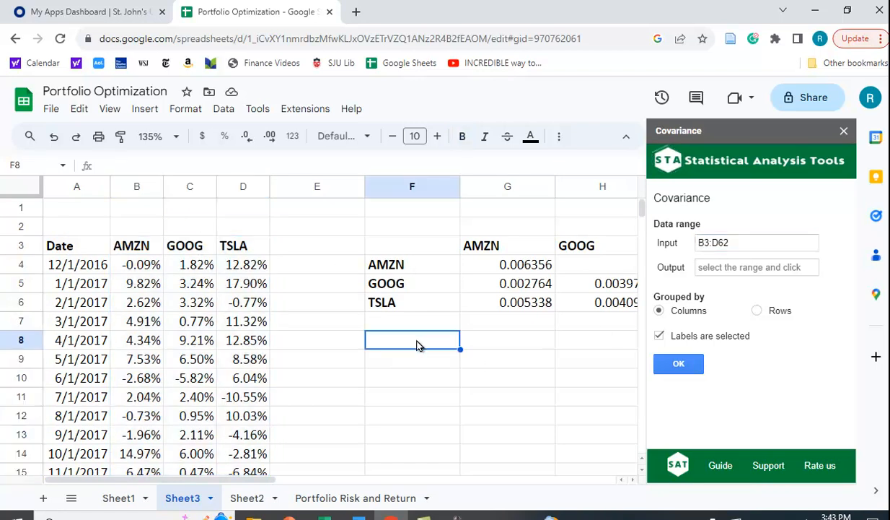
left_click(755, 267)
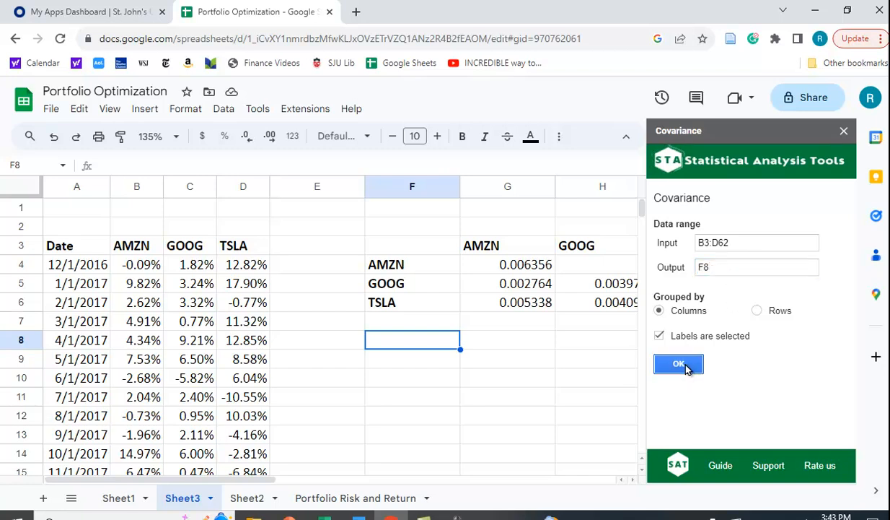
left_click(678, 363)
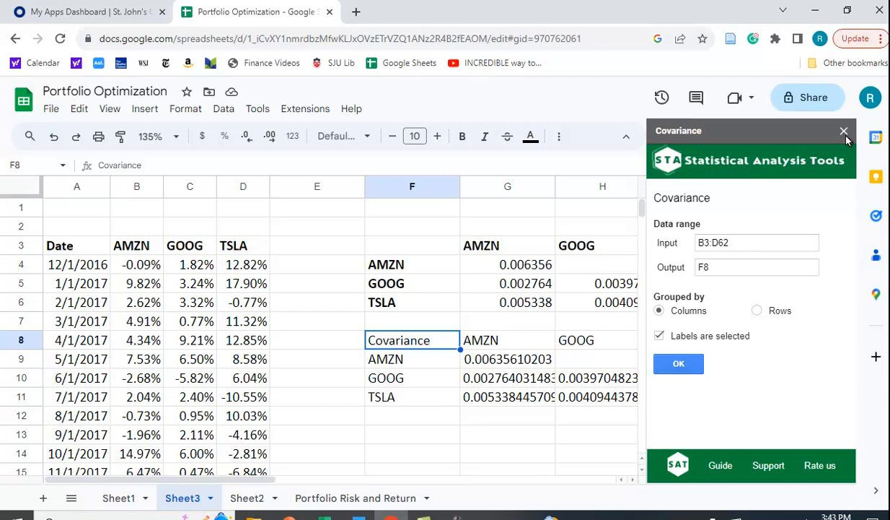
left_click(679, 363)
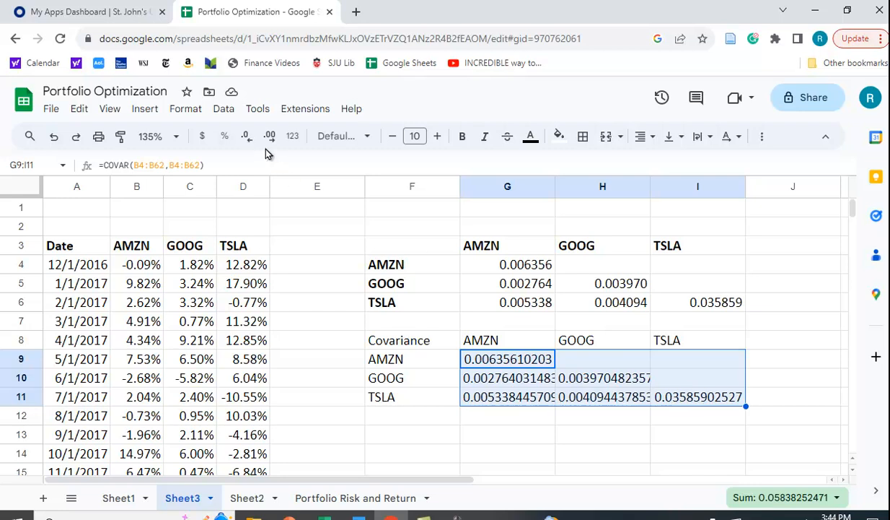
Reduce the covariance results in G9:I11 to six decimal places.
left_click(246, 136)
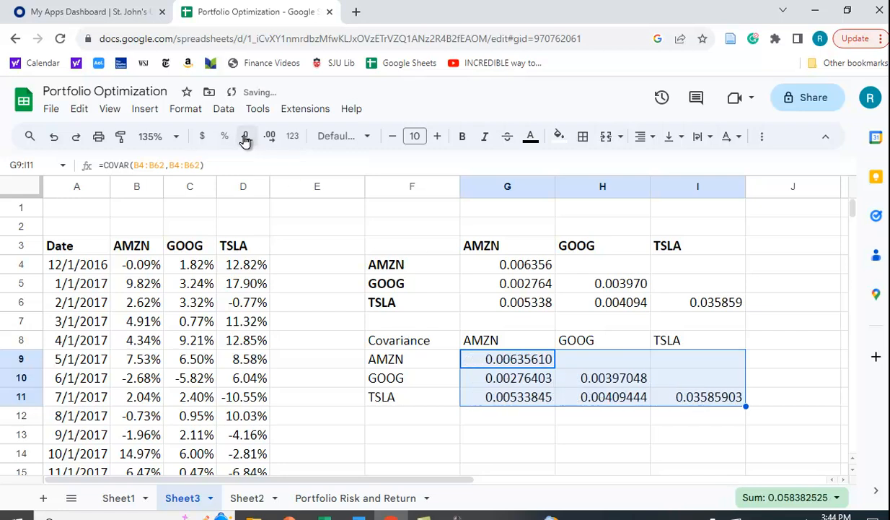
left_click(246, 136)
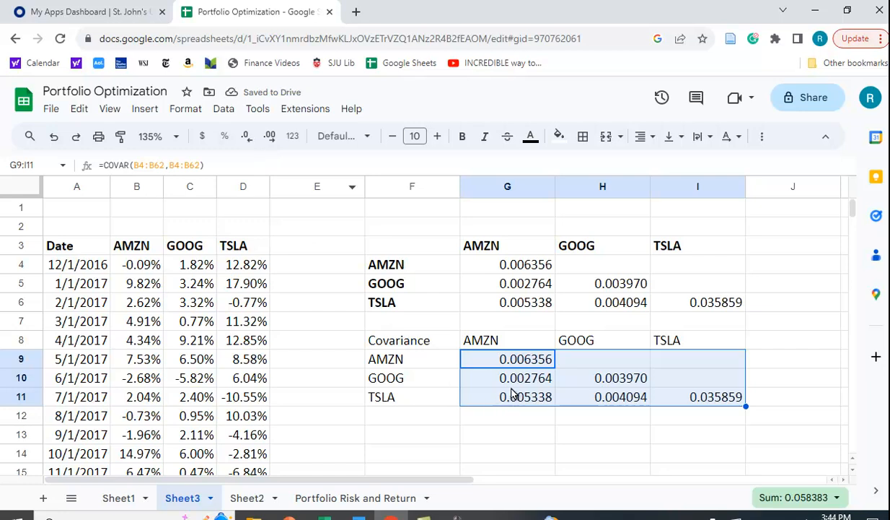
mouse_move(641, 392)
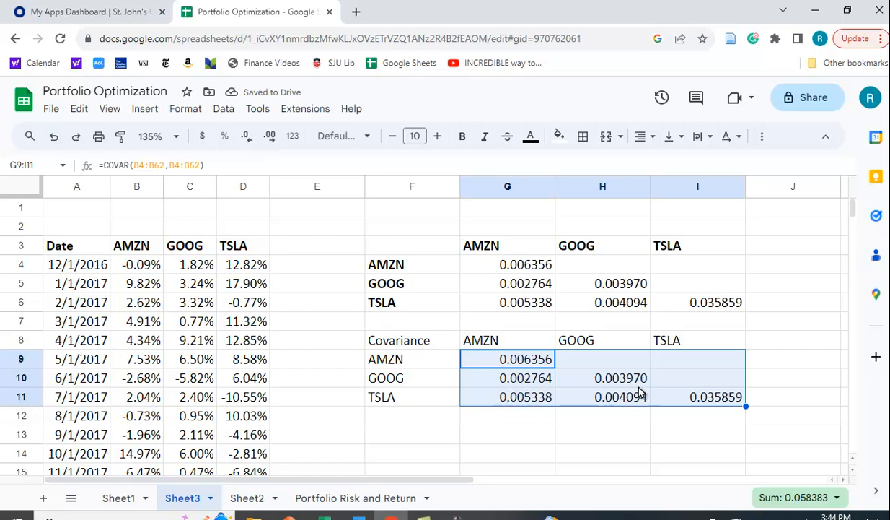
mouse_move(722, 473)
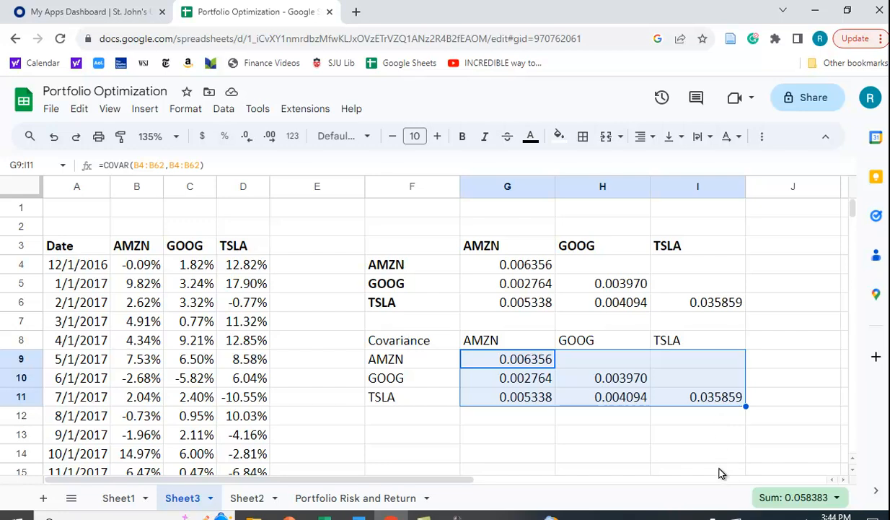
mouse_move(719, 470)
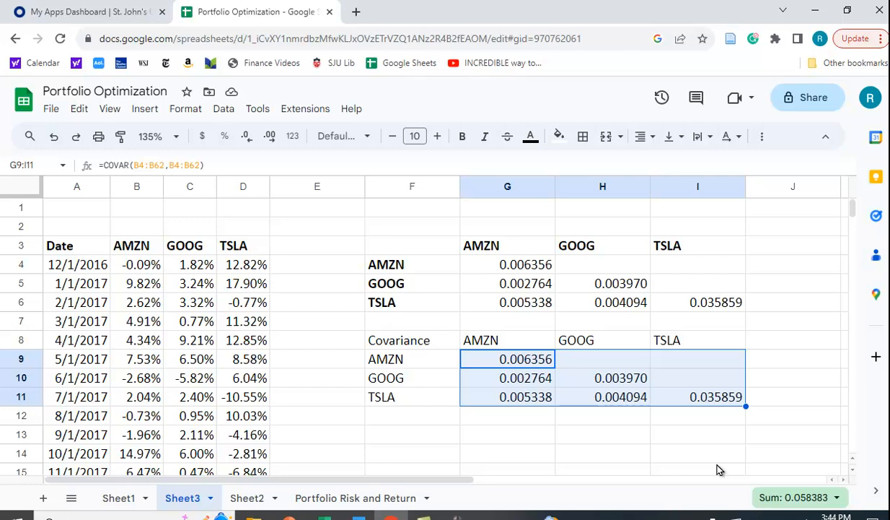
mouse_move(778, 262)
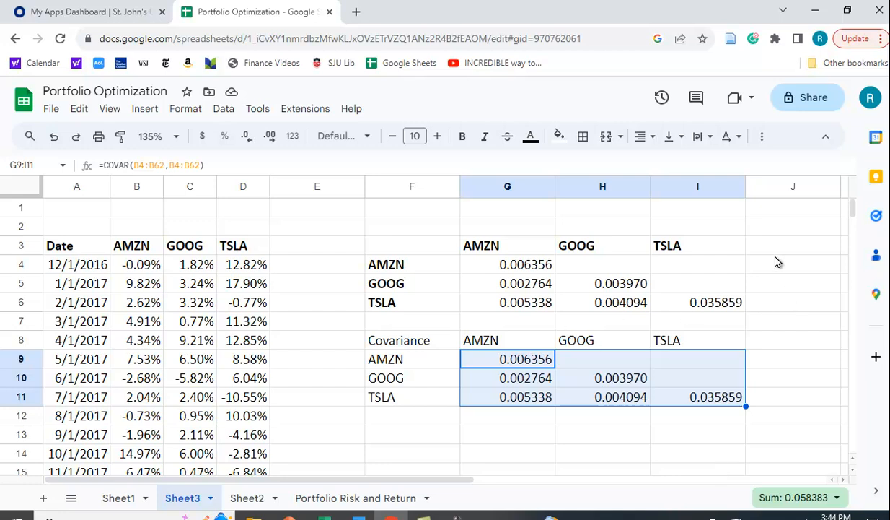
mouse_move(803, 343)
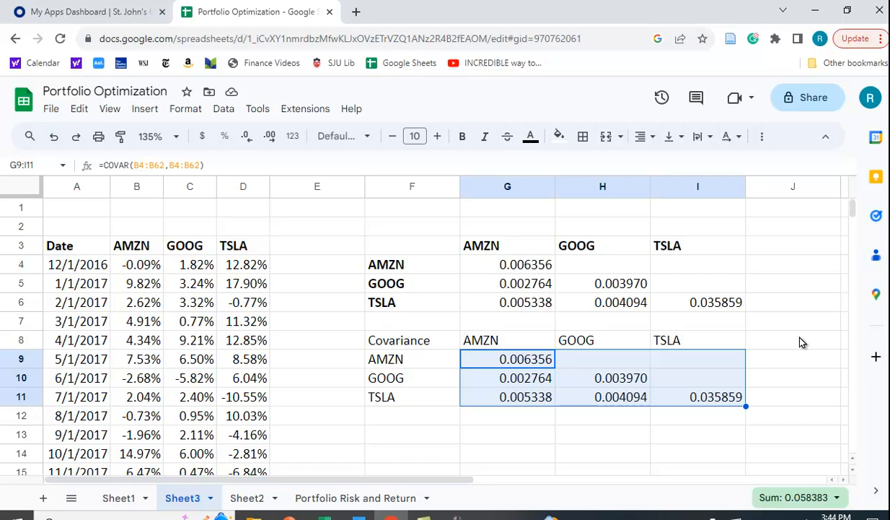
mouse_move(806, 364)
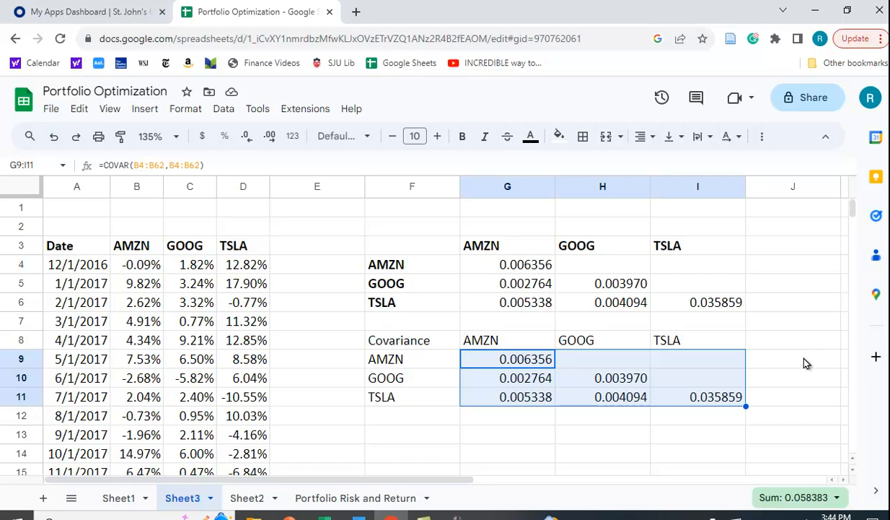
mouse_move(287, 126)
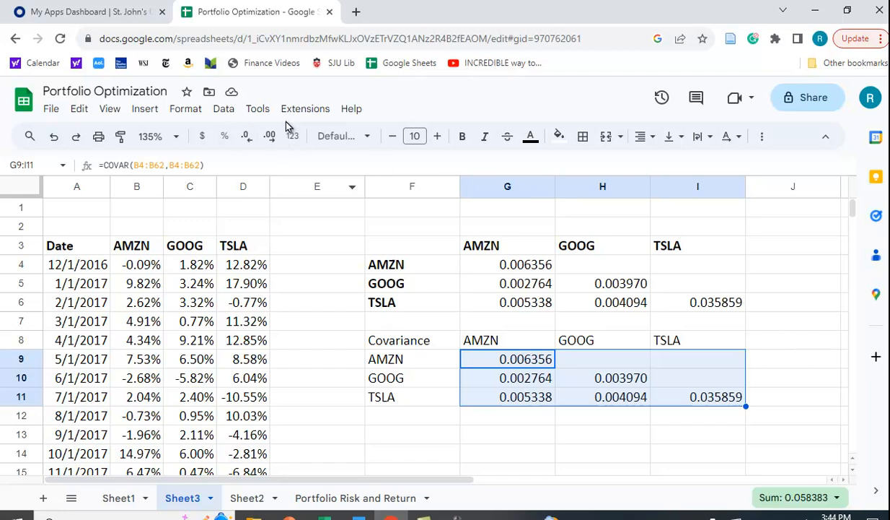
left_click(305, 109)
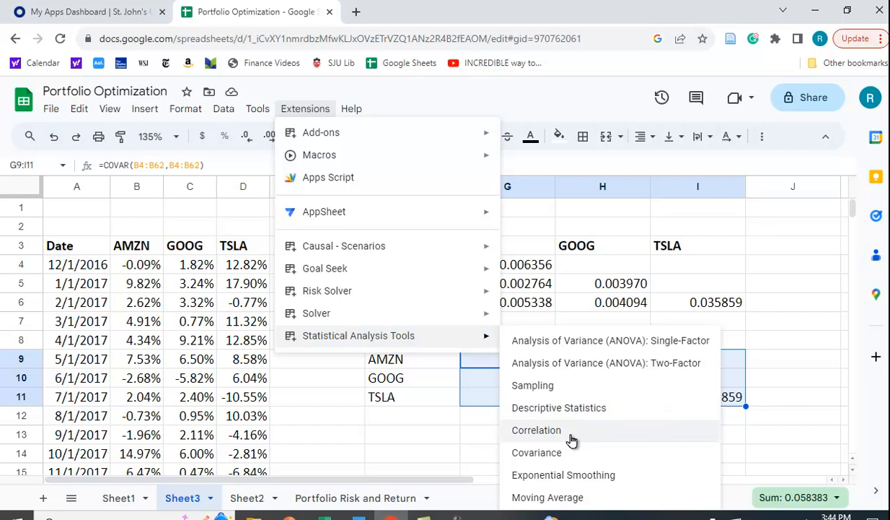
mouse_move(644, 457)
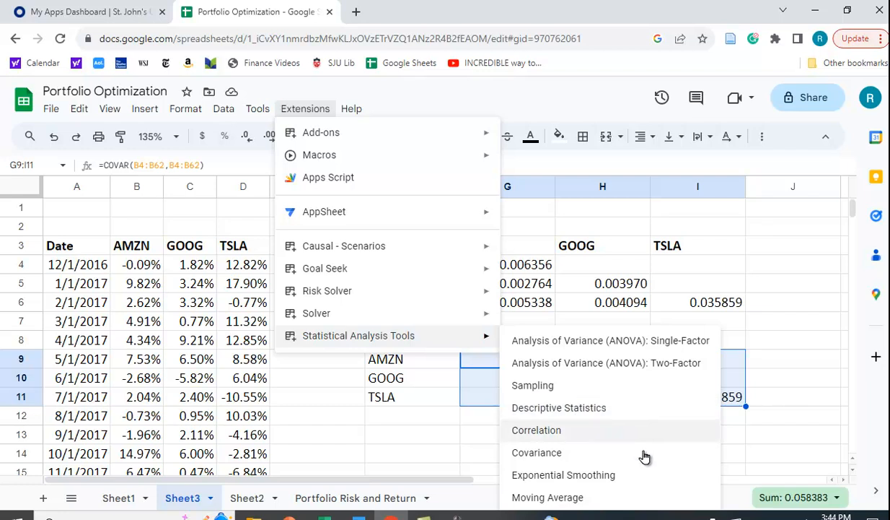
left_click(537, 452)
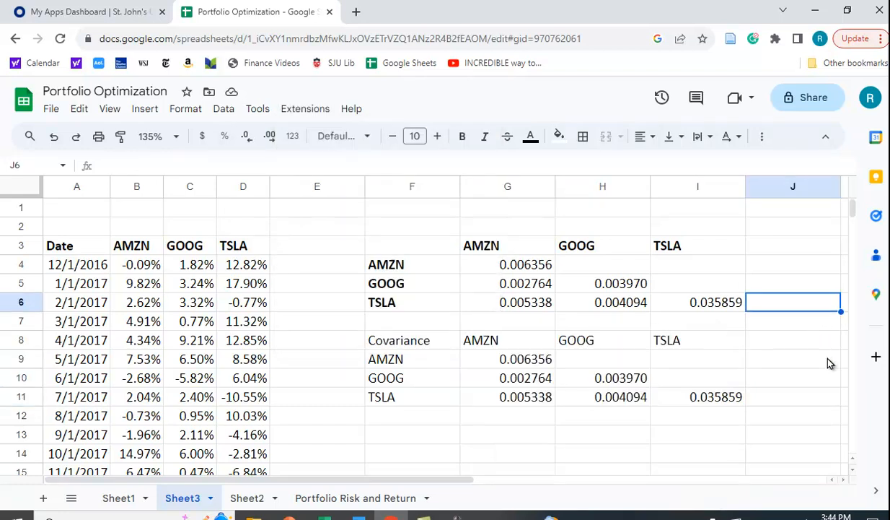